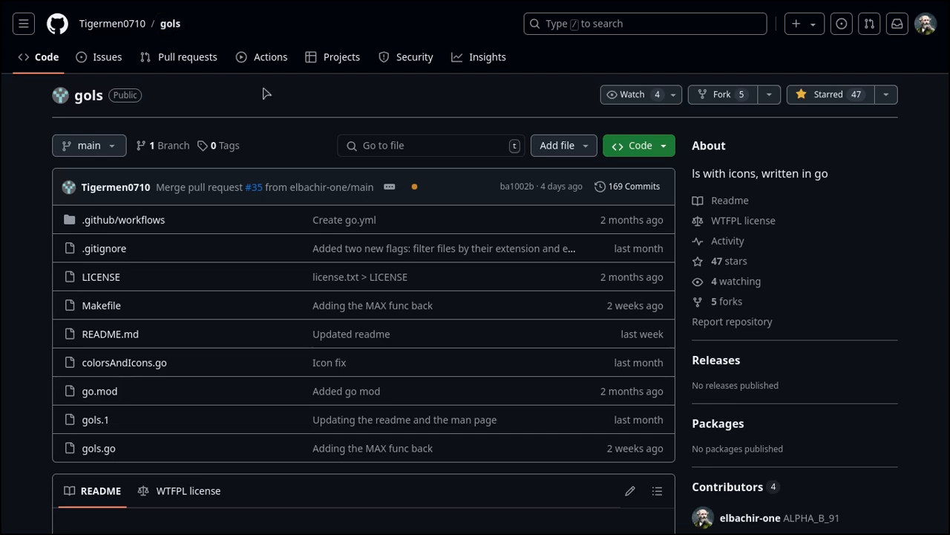
# Scroll the gols repository page down to the README title, screenshot and description.
pyautogui.scroll(-3)
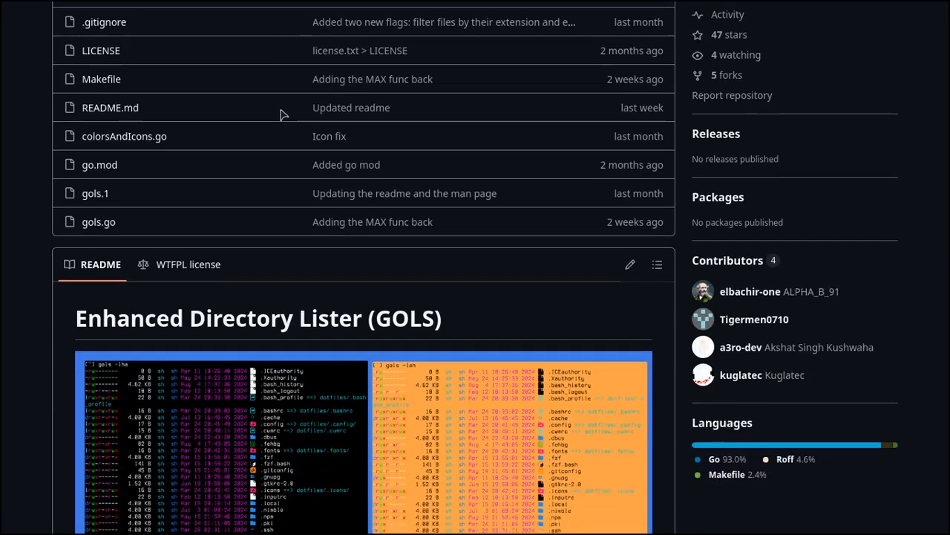
pyautogui.scroll(-3)
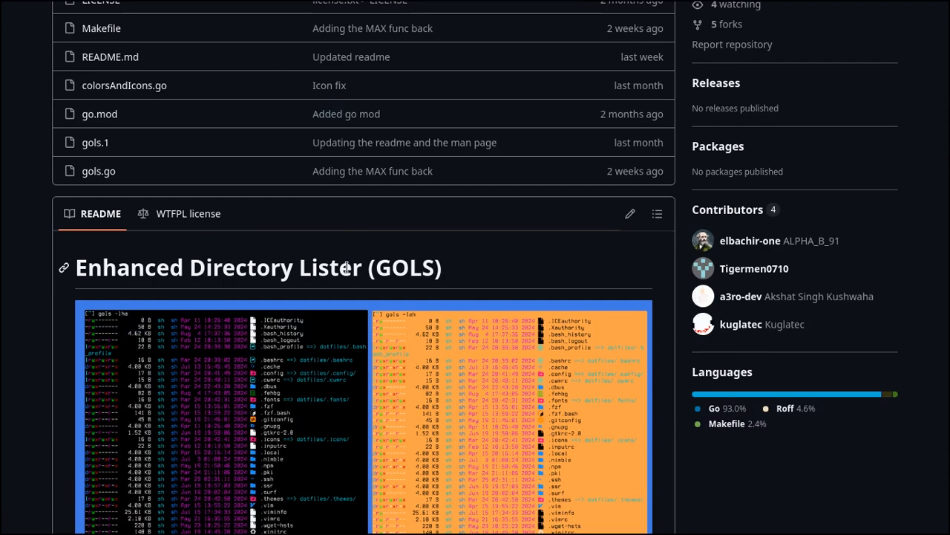
pyautogui.scroll(-3)
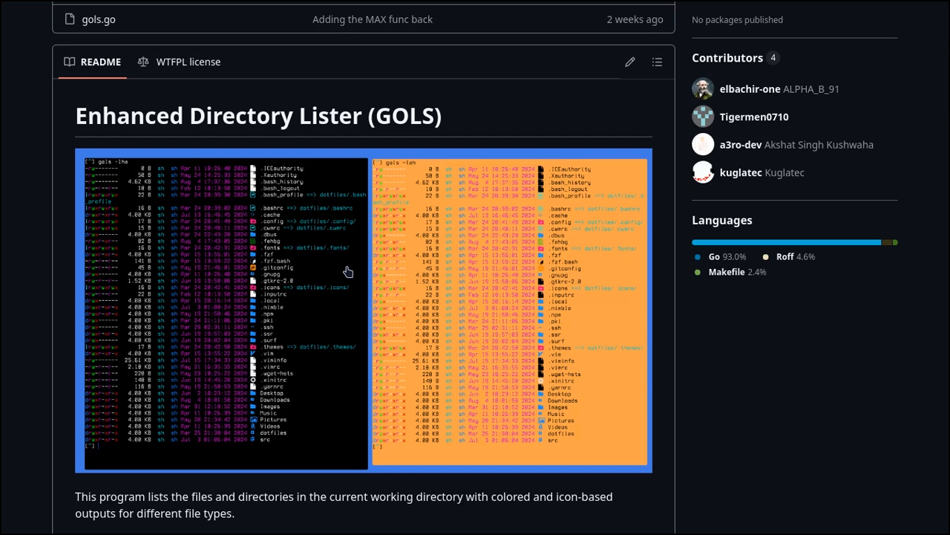
pyautogui.moveTo(364, 137)
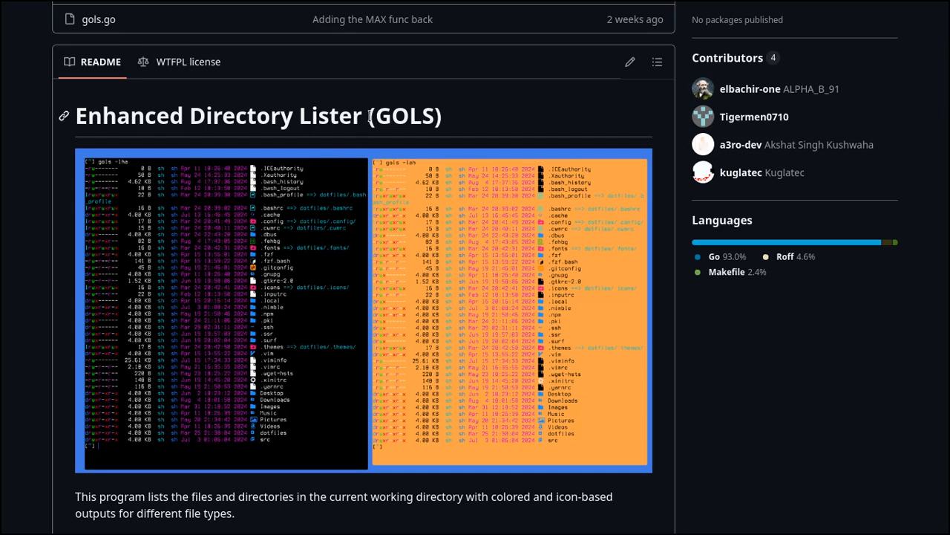
pyautogui.scroll(-3)
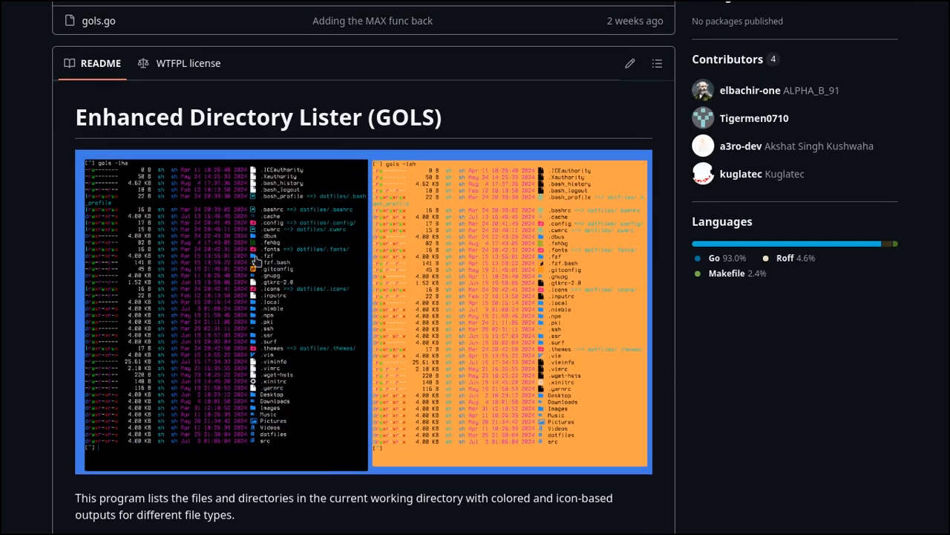
pyautogui.moveTo(269, 296)
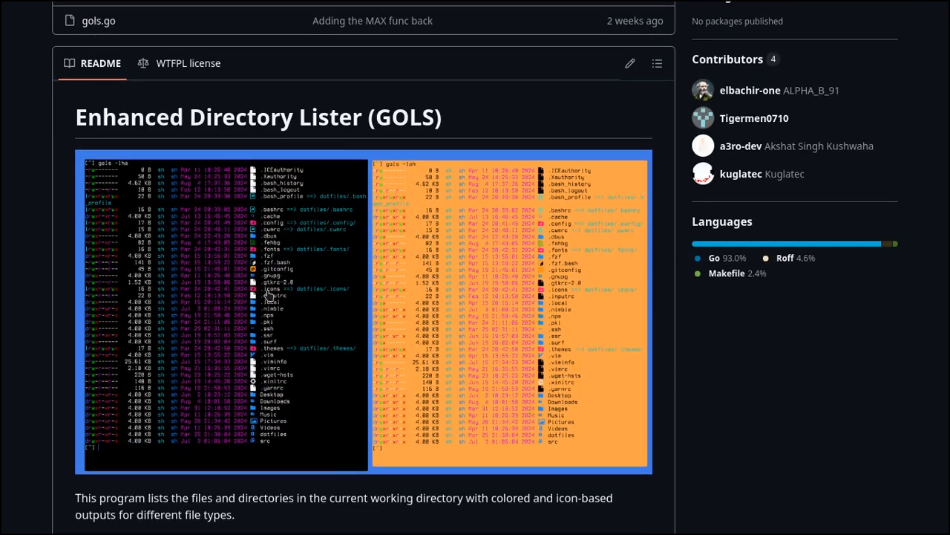
# Scroll past Features and the contents list to the Go, Makefile, Arch and Void install commands.
pyautogui.scroll(-3)
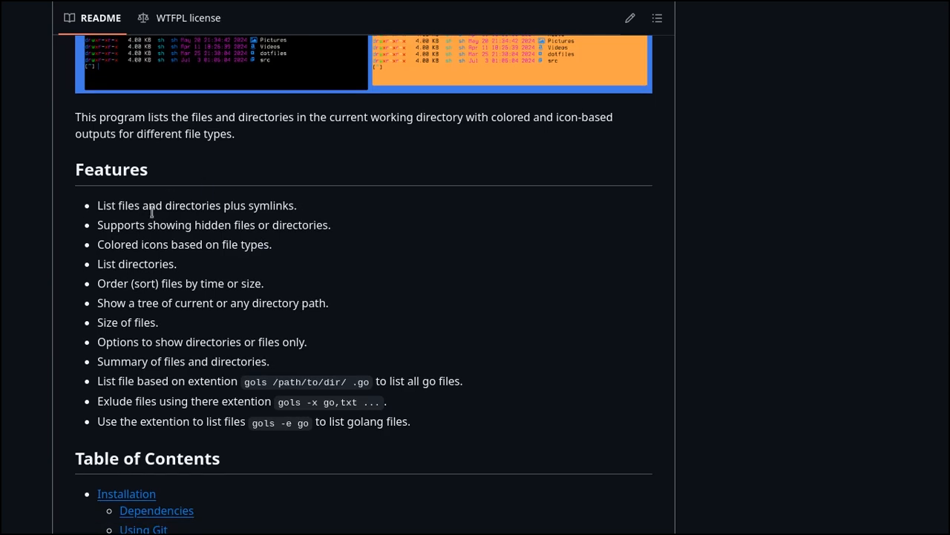
pyautogui.scroll(-3)
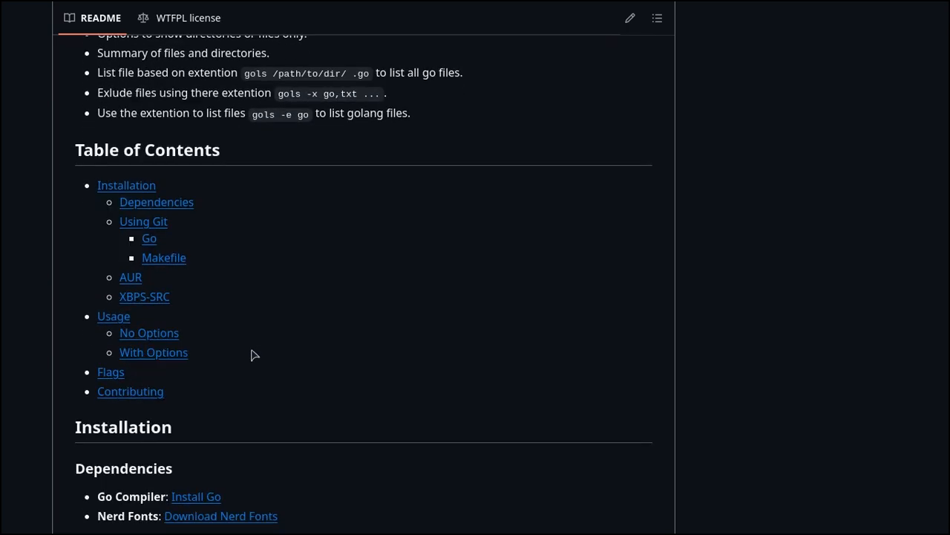
pyautogui.scroll(-3)
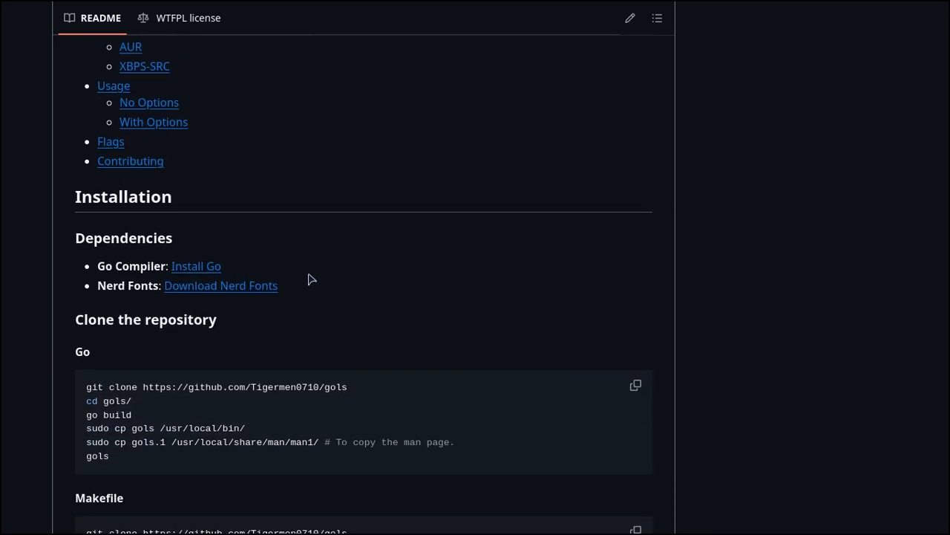
pyautogui.moveTo(196, 266)
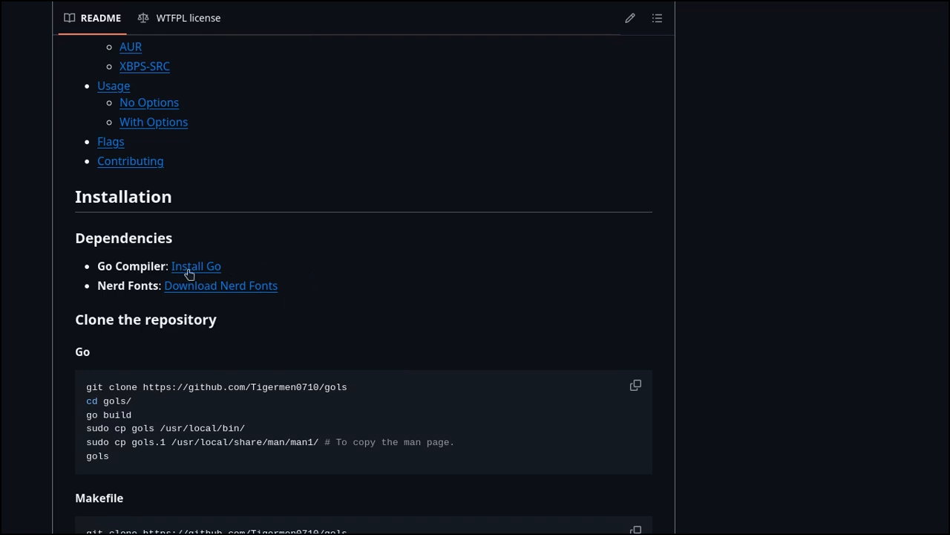
pyautogui.moveTo(267, 295)
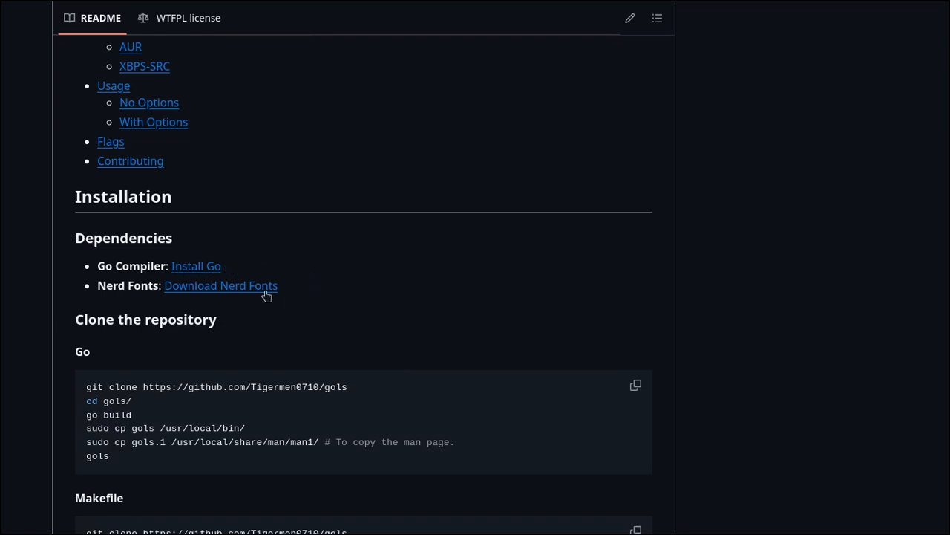
pyautogui.moveTo(357, 296)
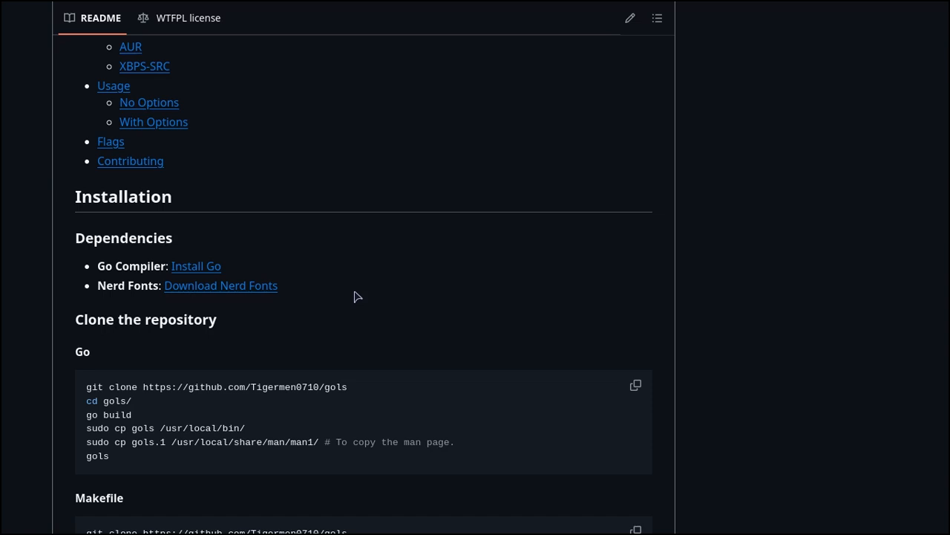
pyautogui.scroll(-3)
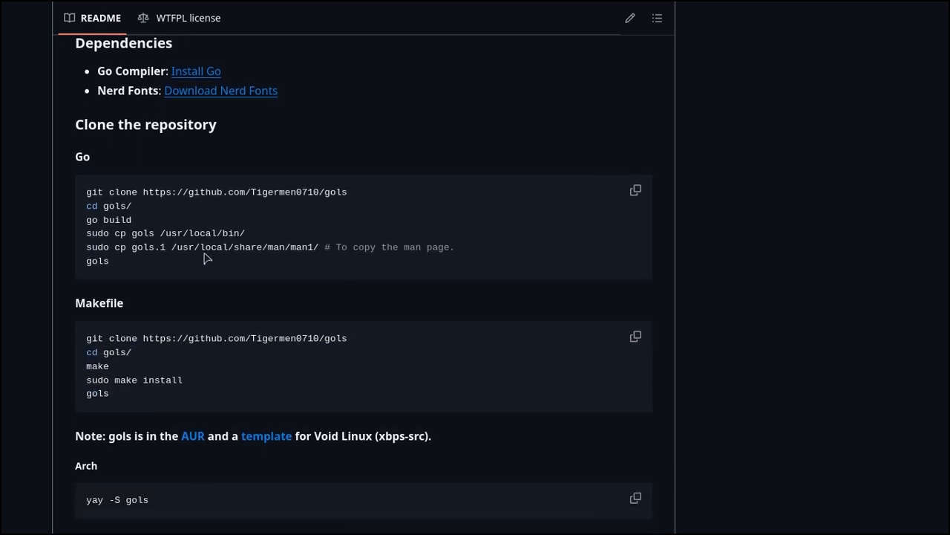
pyautogui.moveTo(104, 226)
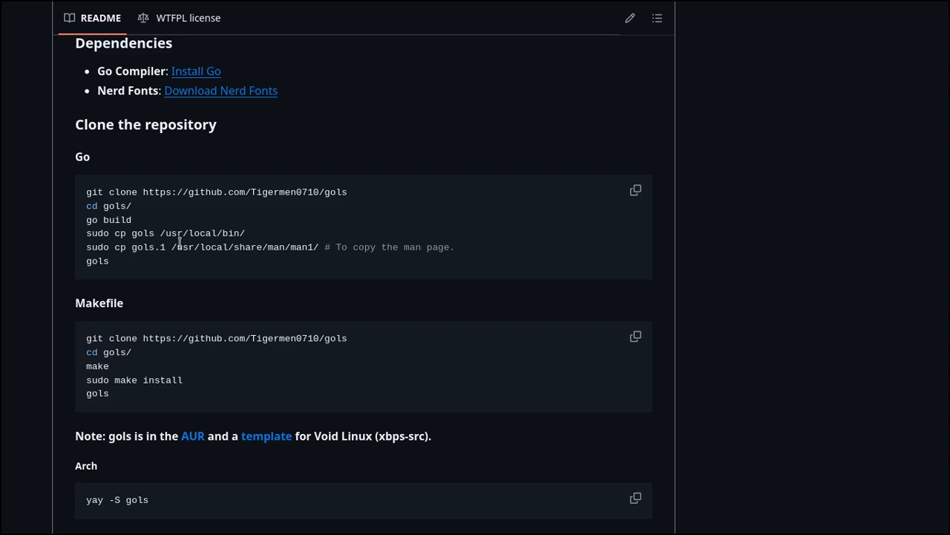
pyautogui.moveTo(273, 262)
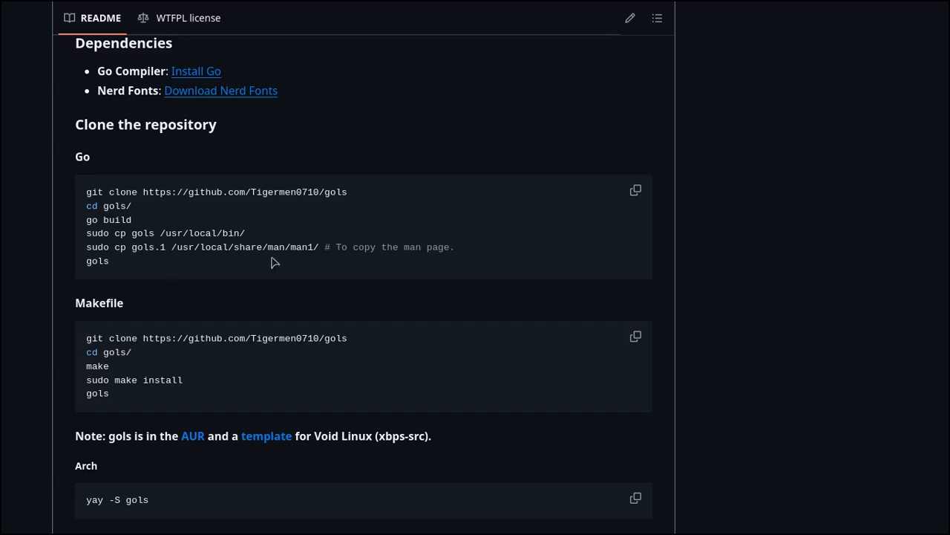
pyautogui.scroll(-3)
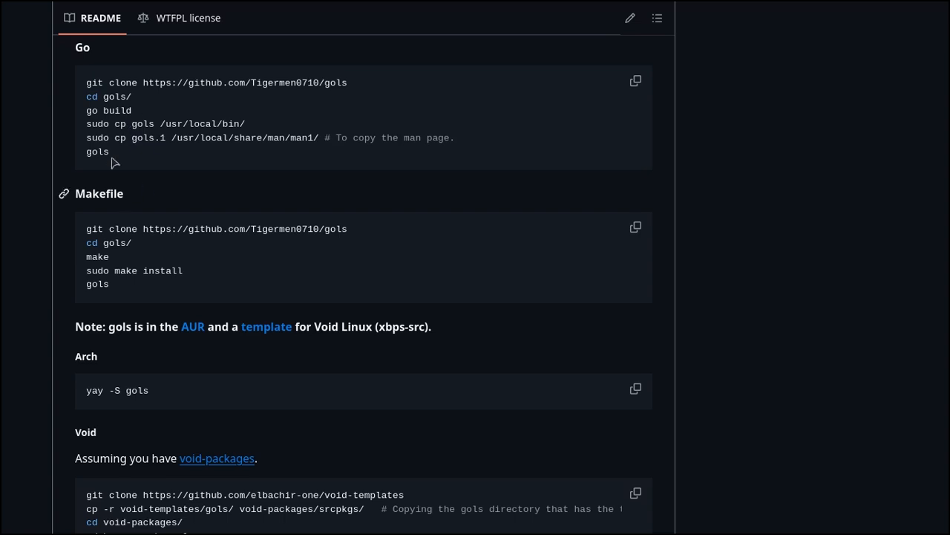
pyautogui.moveTo(101, 268)
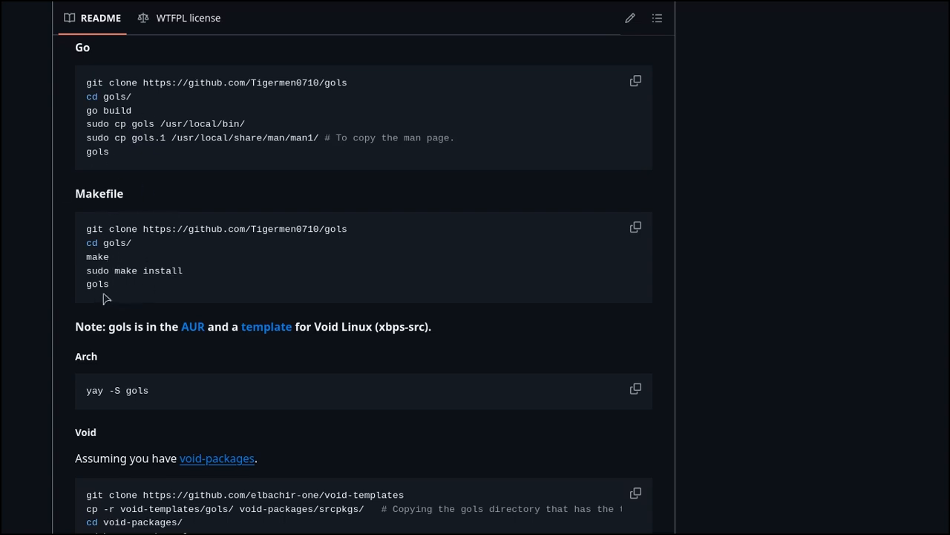
# Scroll past Usage to the Flags table with the help and hidden-files rows and screenshots.
pyautogui.scroll(-3)
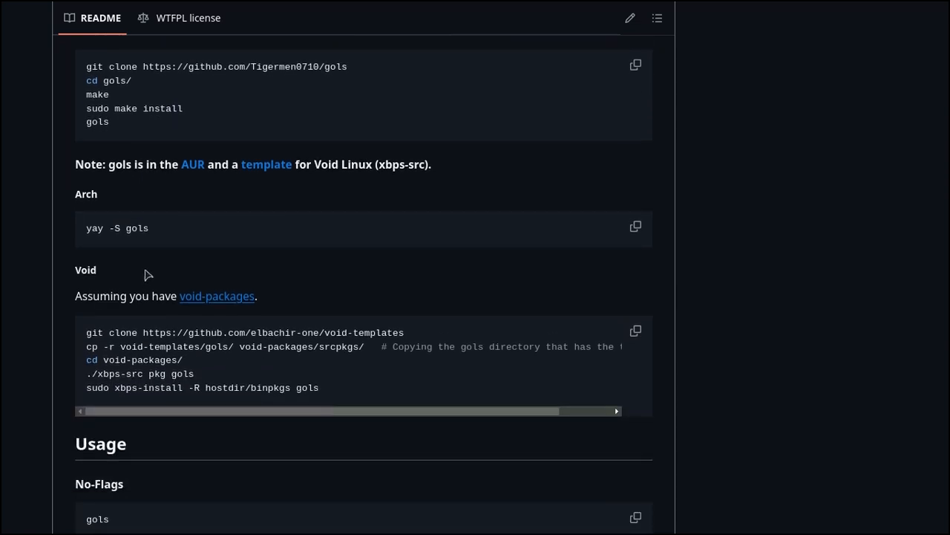
pyautogui.moveTo(175, 225)
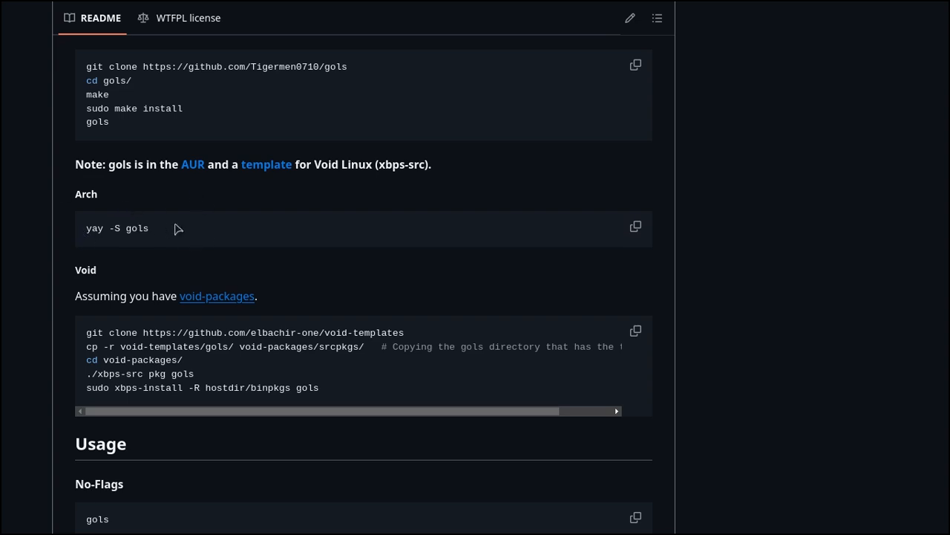
pyautogui.moveTo(137, 239)
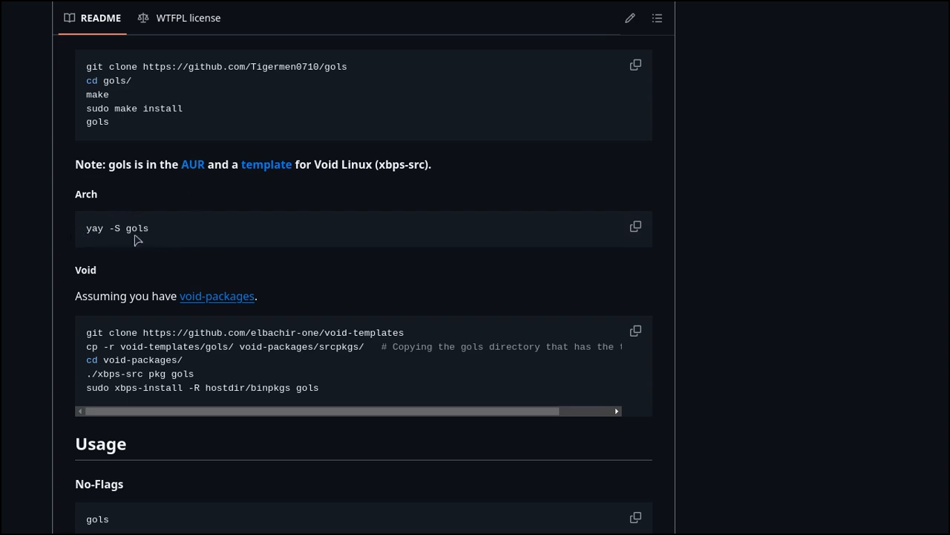
pyautogui.scroll(-3)
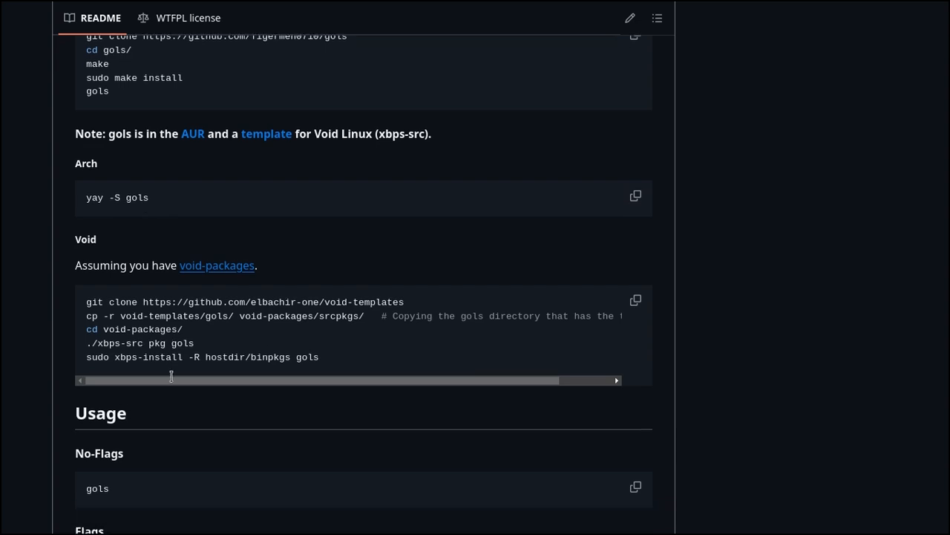
pyautogui.scroll(-3)
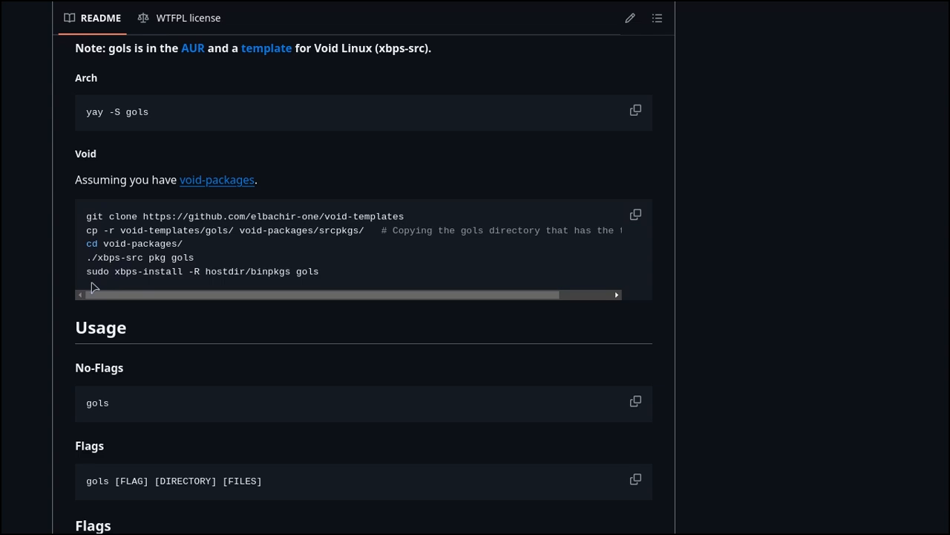
pyautogui.moveTo(229, 374)
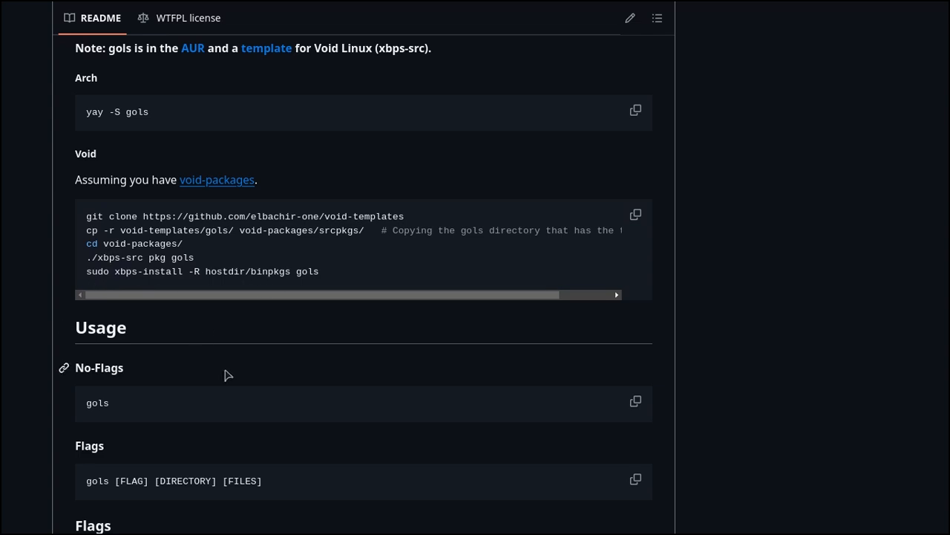
pyautogui.scroll(-3)
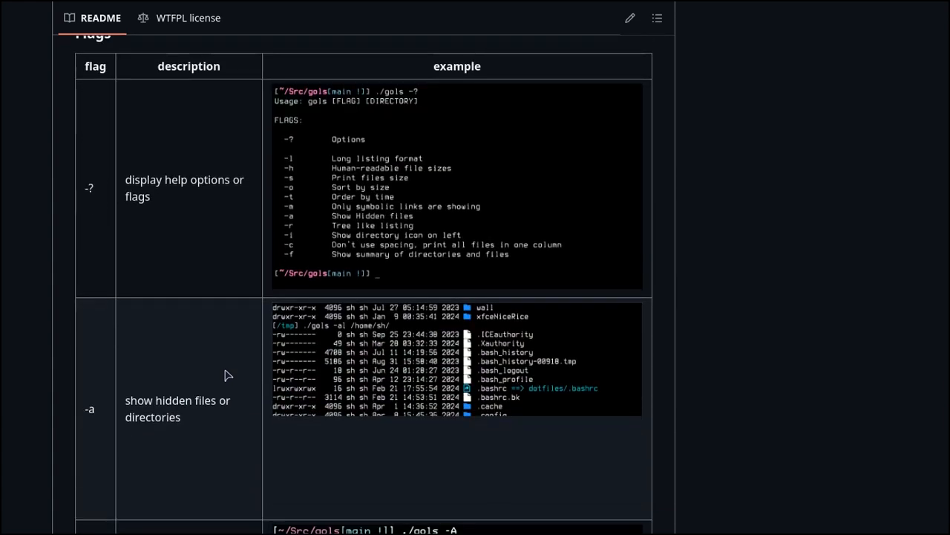
# Scroll the Flags table down to the -c one-column row and its screenshot.
pyautogui.scroll(-3)
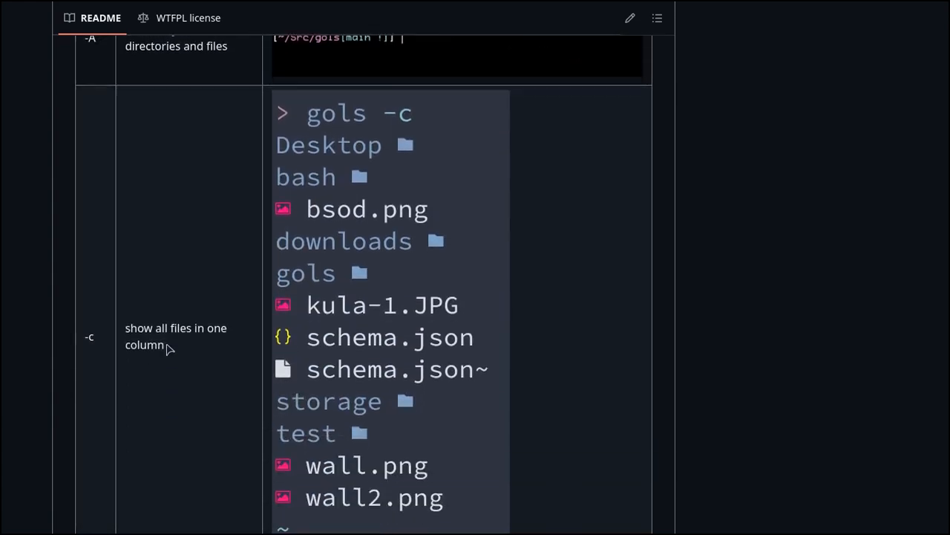
pyautogui.scroll(-3)
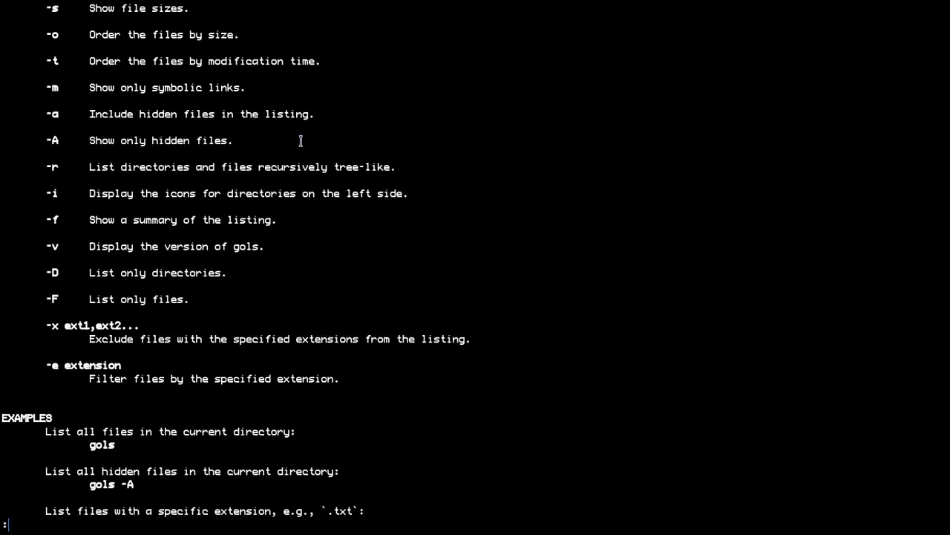
# Scroll the man gols pager up and down to show the OPTIONS list from -l to -e.
pyautogui.scroll(-3)
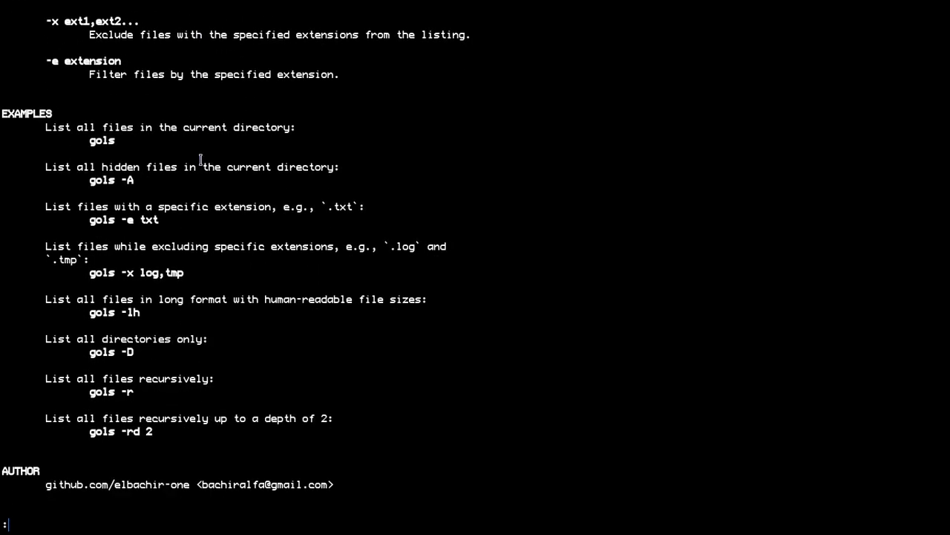
pyautogui.scroll(3)
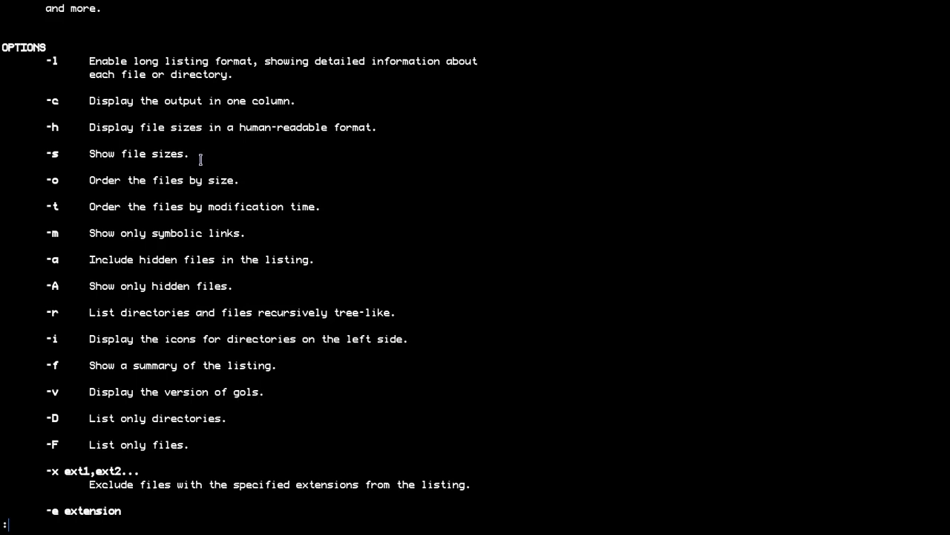
pyautogui.moveTo(136, 178)
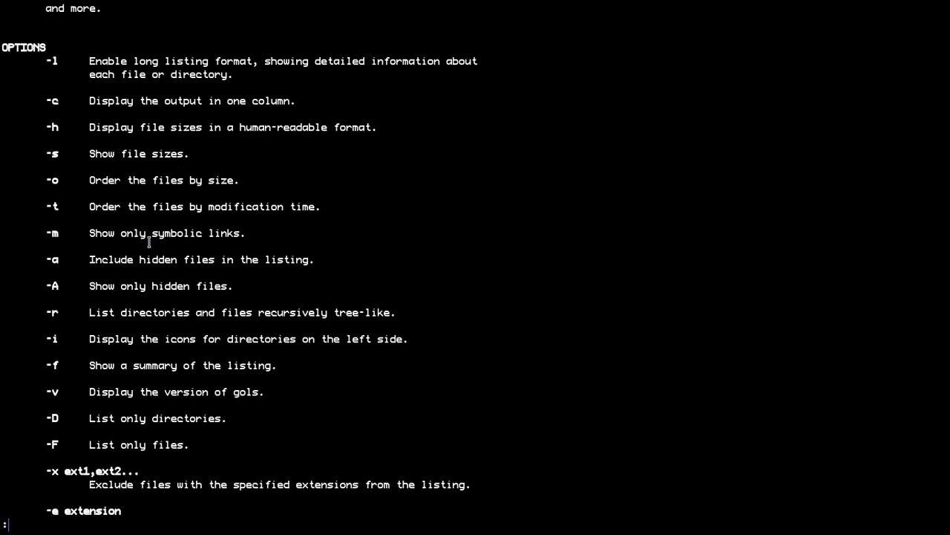
pyautogui.scroll(-3)
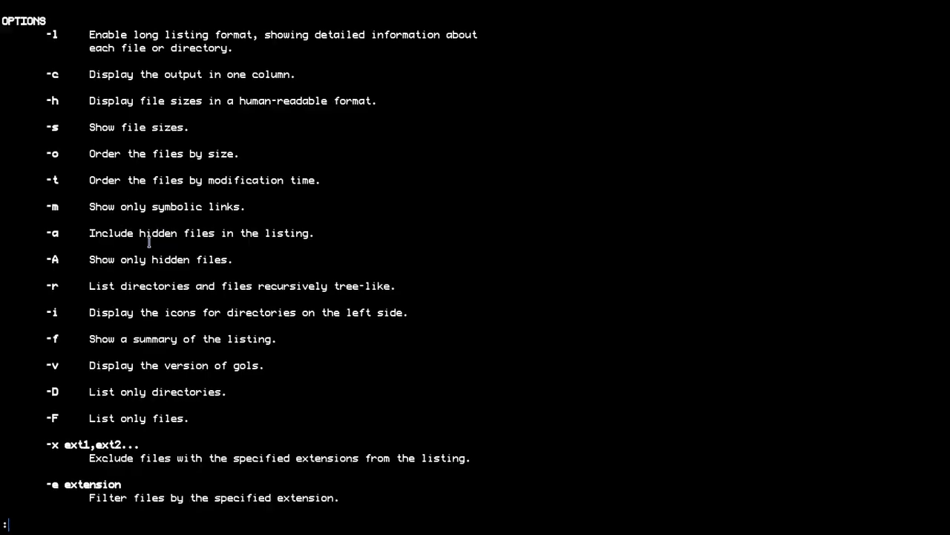
pyautogui.scroll(3)
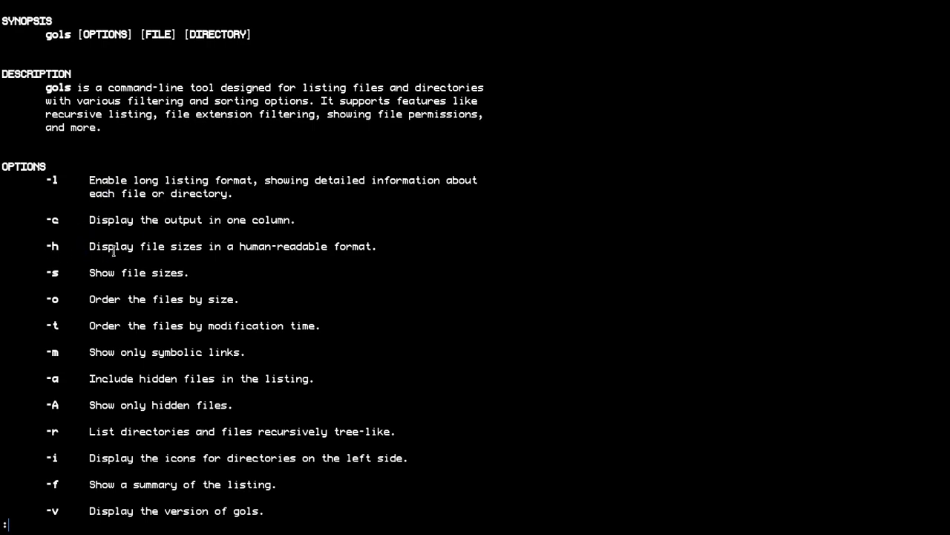
pyautogui.moveTo(65, 267)
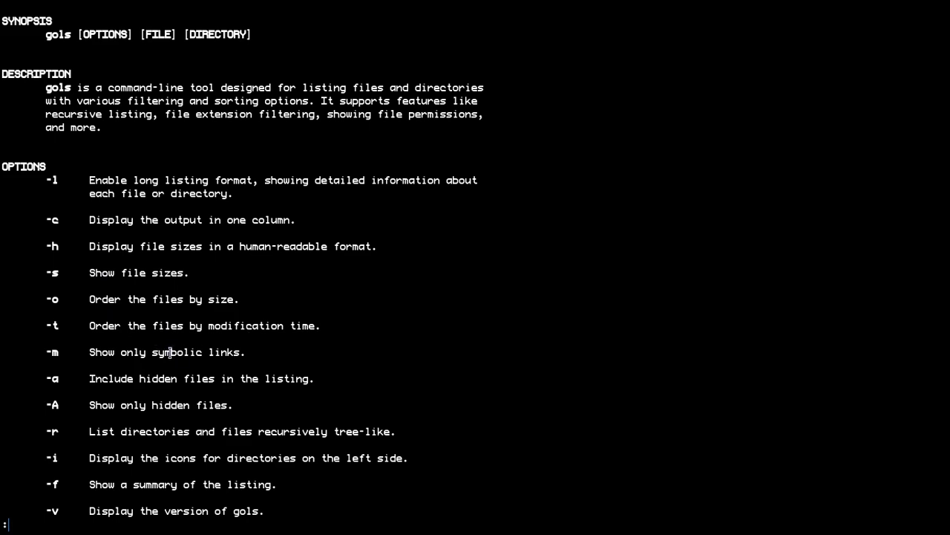
# Read the gols man page to its end, quit it with q, and list caps.sh, dotfiles, src and wall.
pyautogui.scroll(-3)
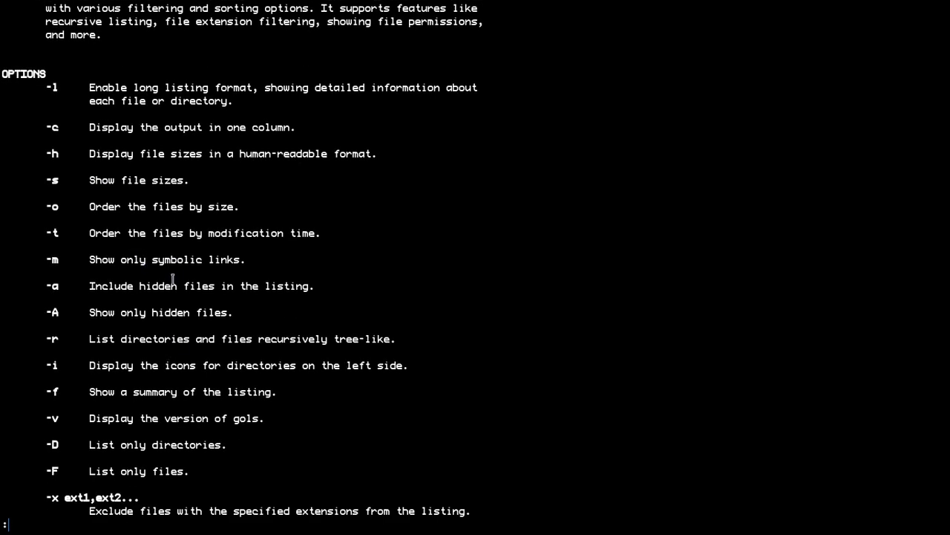
pyautogui.moveTo(137, 289)
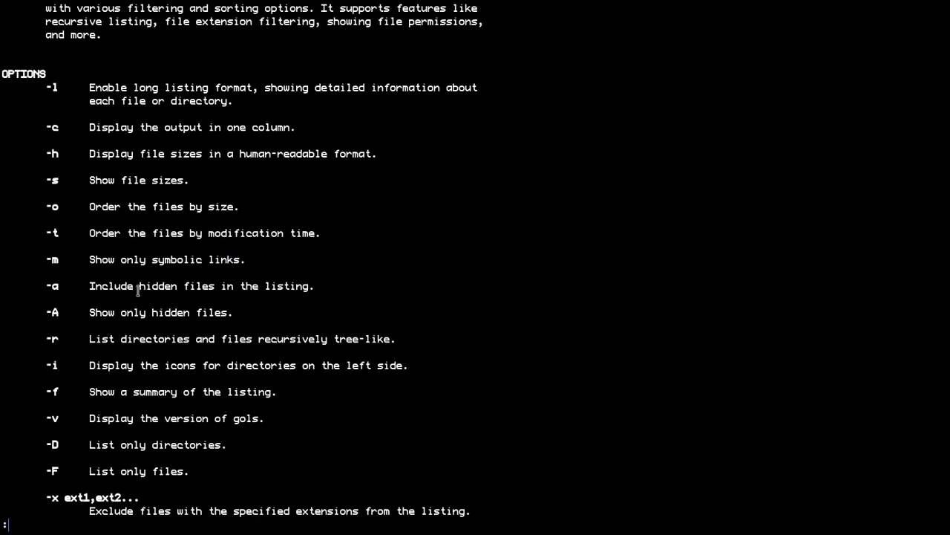
pyautogui.scroll(-3)
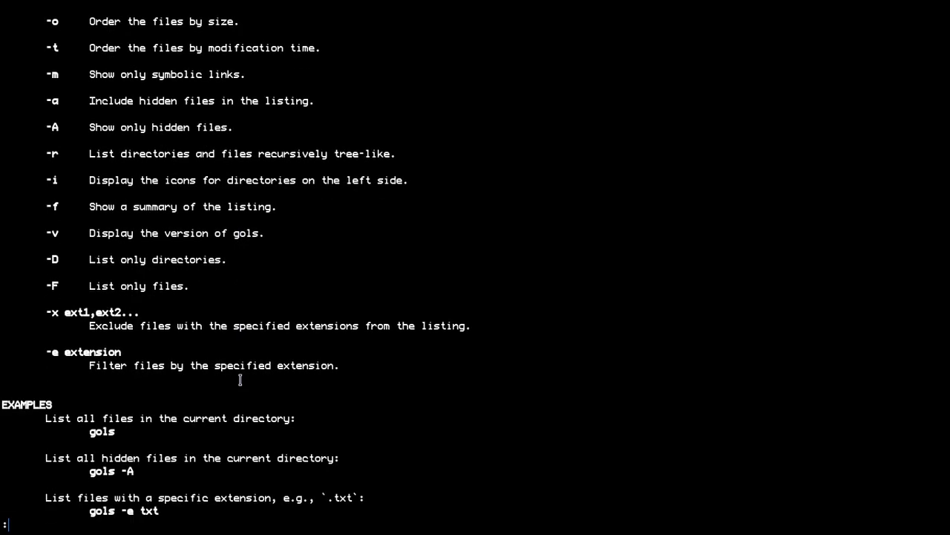
pyautogui.scroll(-3)
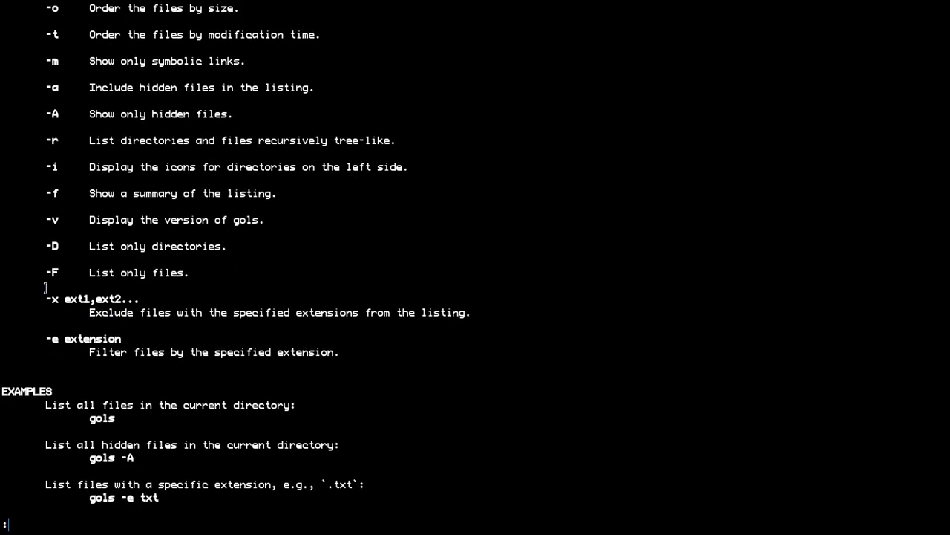
pyautogui.moveTo(184, 312)
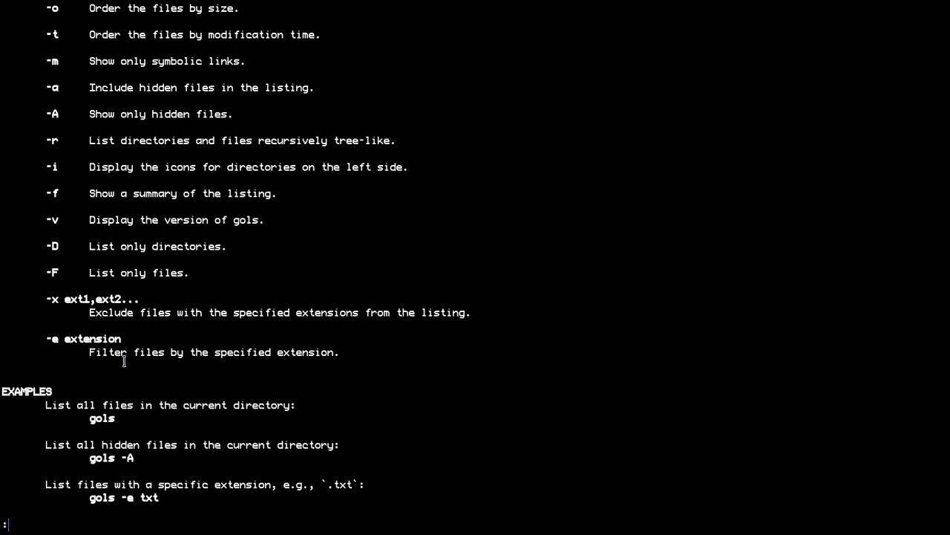
pyautogui.moveTo(254, 389)
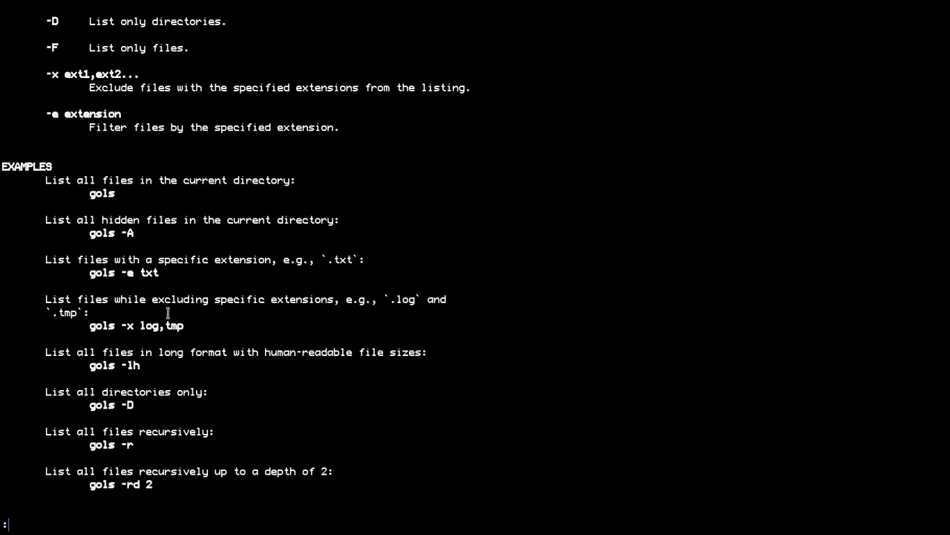
pyautogui.scroll(-3)
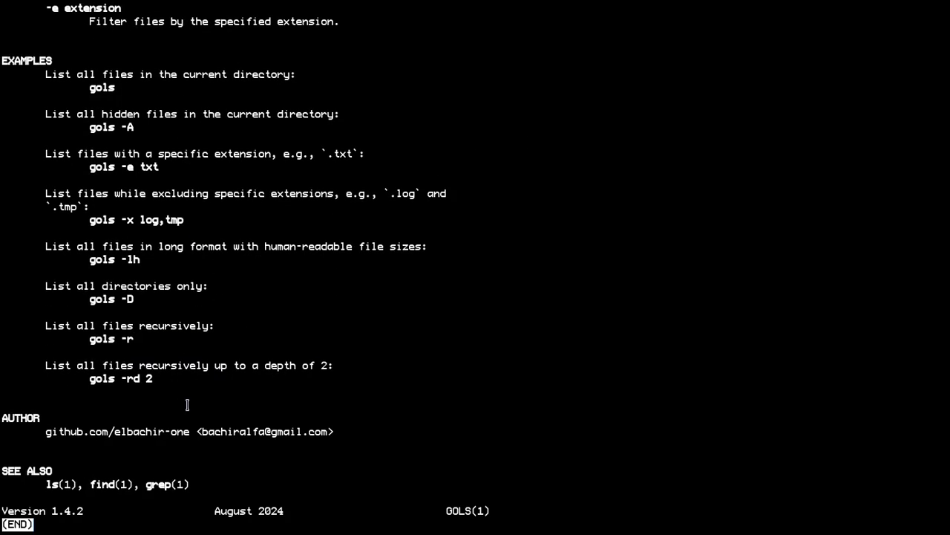
pyautogui.press('q')
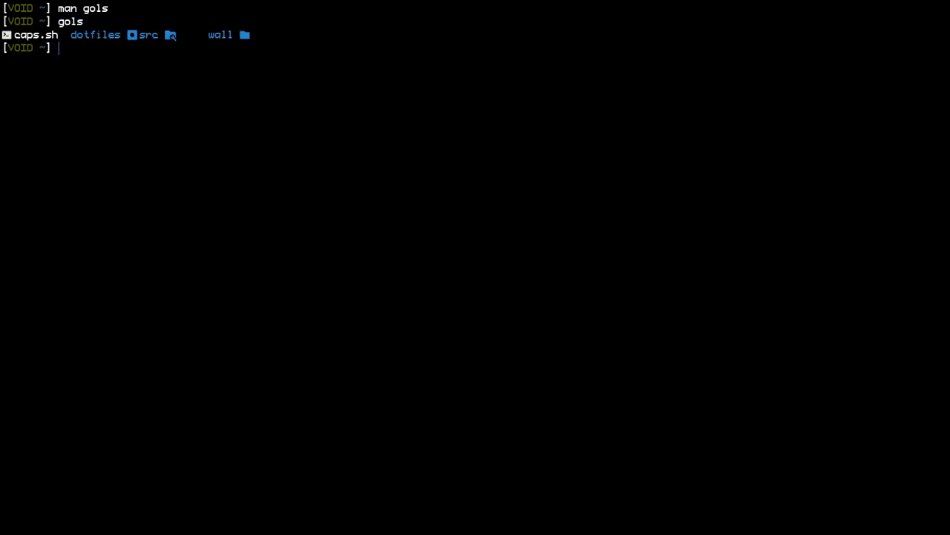
# Run gols -l, -lA, -lD, -lDA and -lDAh for long, hidden, directory-only and 4.00 KB size listings.
pyautogui.write('gols -l')
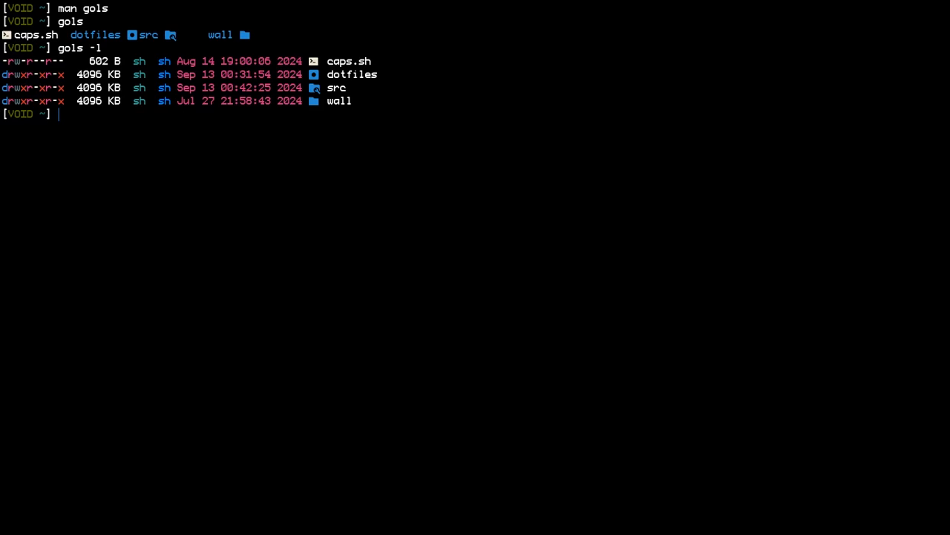
pyautogui.write('gols -la')
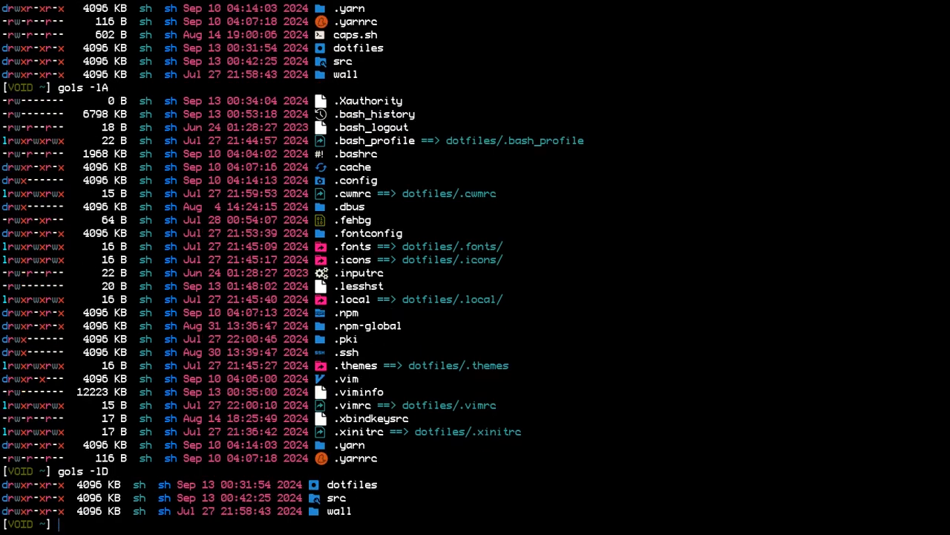
pyautogui.write('A')
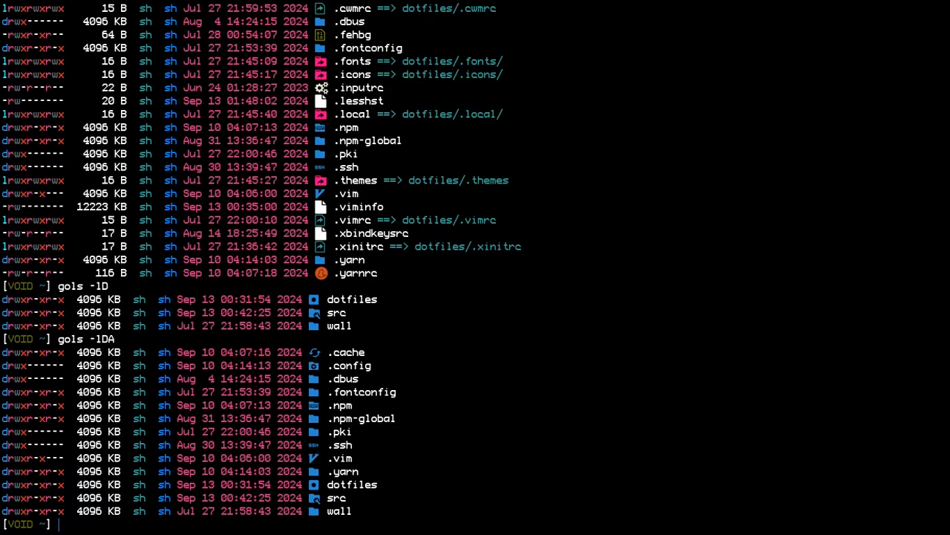
pyautogui.moveTo(237, 364)
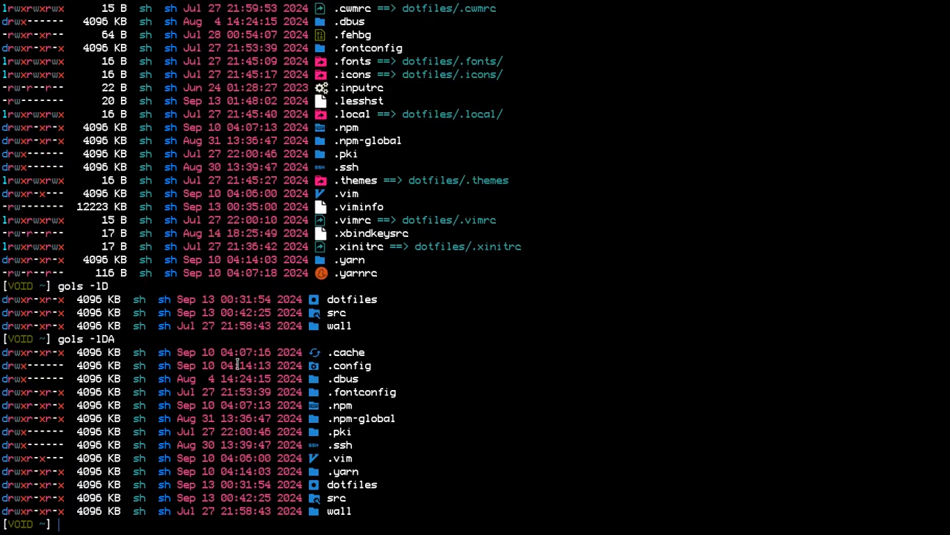
pyautogui.write('gols -1DA')
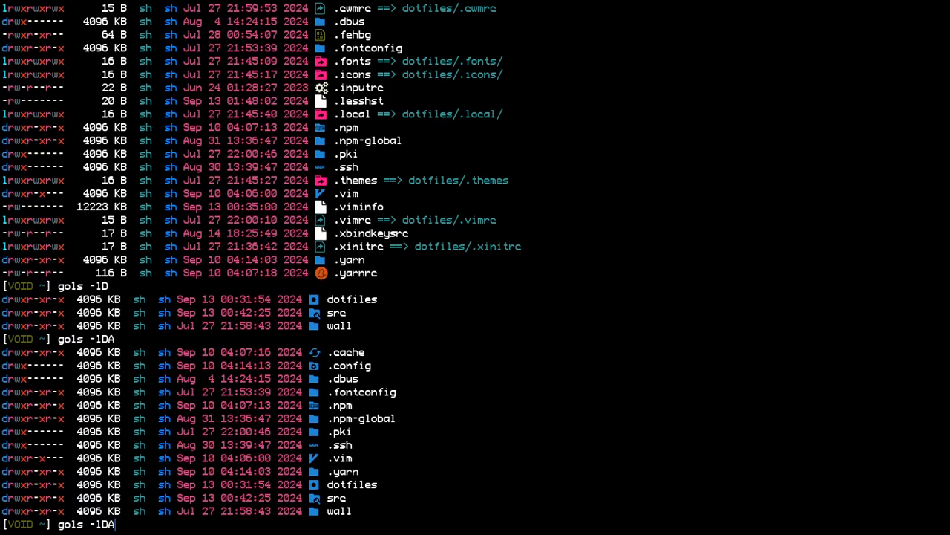
pyautogui.write('h')
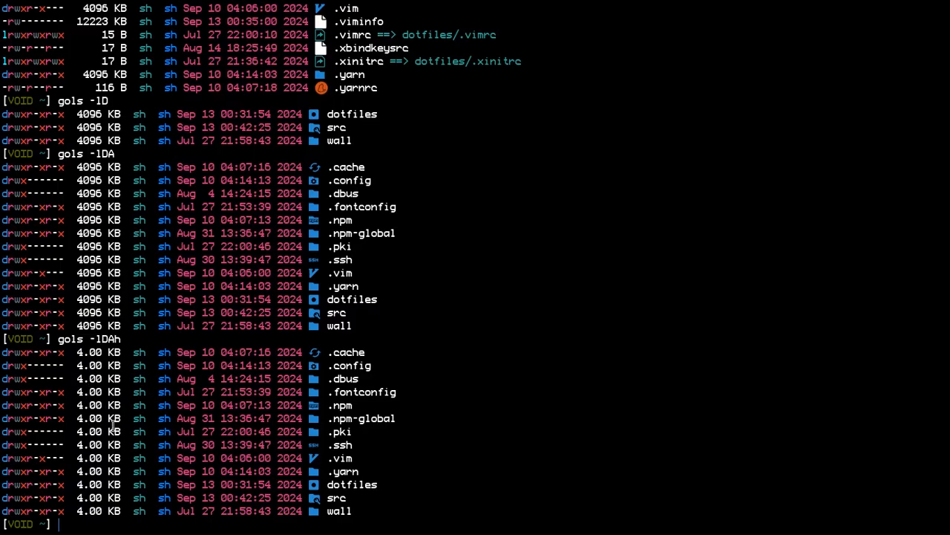
pyautogui.moveTo(319, 404)
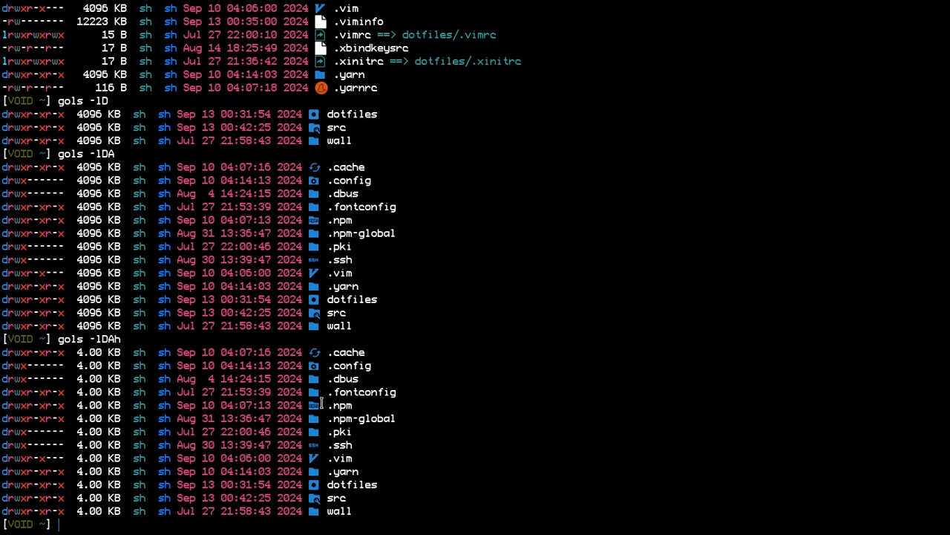
pyautogui.moveTo(162, 418)
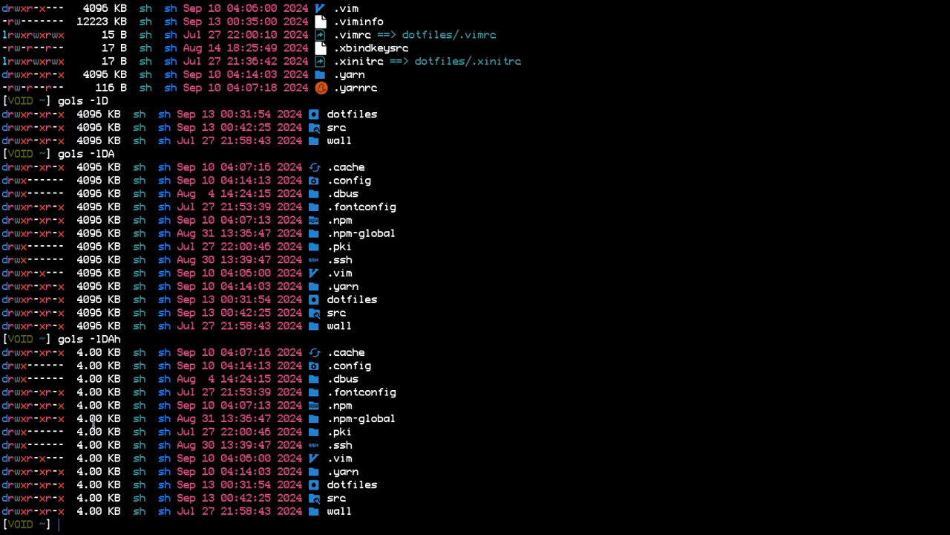
pyautogui.moveTo(361, 434)
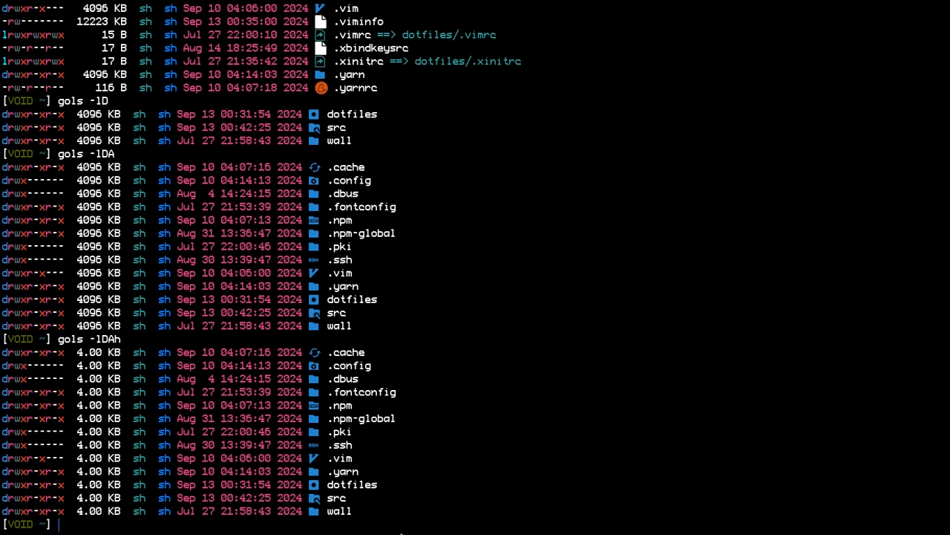
# Run gols -lDAhf for the directory count, then gols -lhfa for all home entries with totals.
pyautogui.write('gols -1DAh')
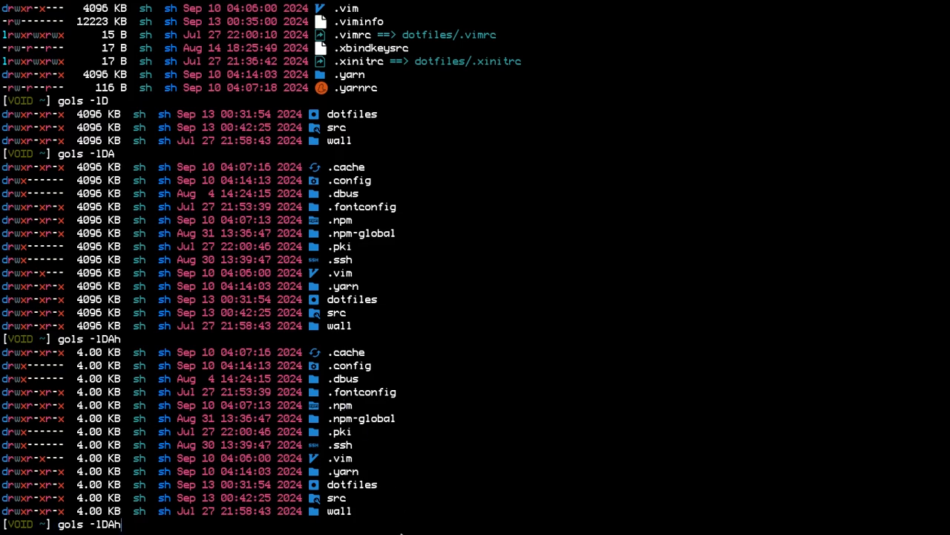
pyautogui.write('f')
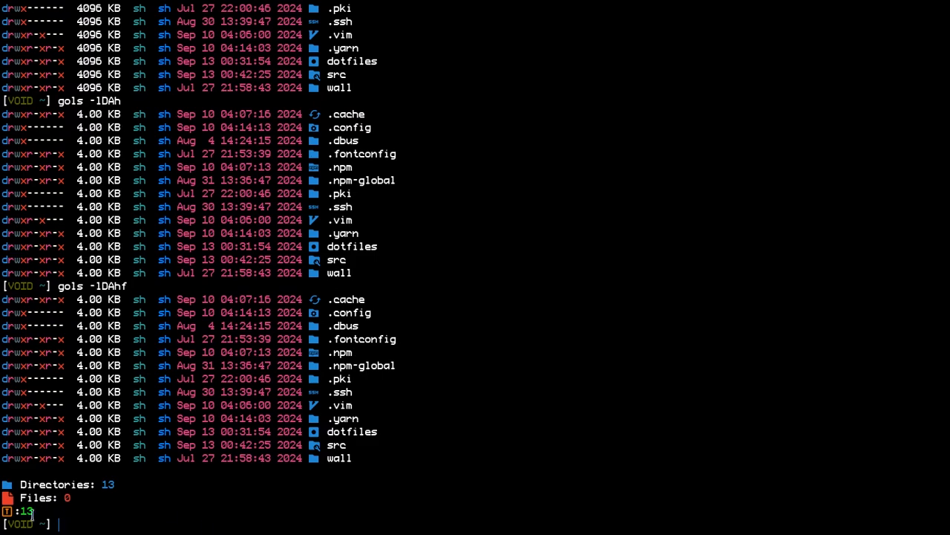
pyautogui.moveTo(66, 511)
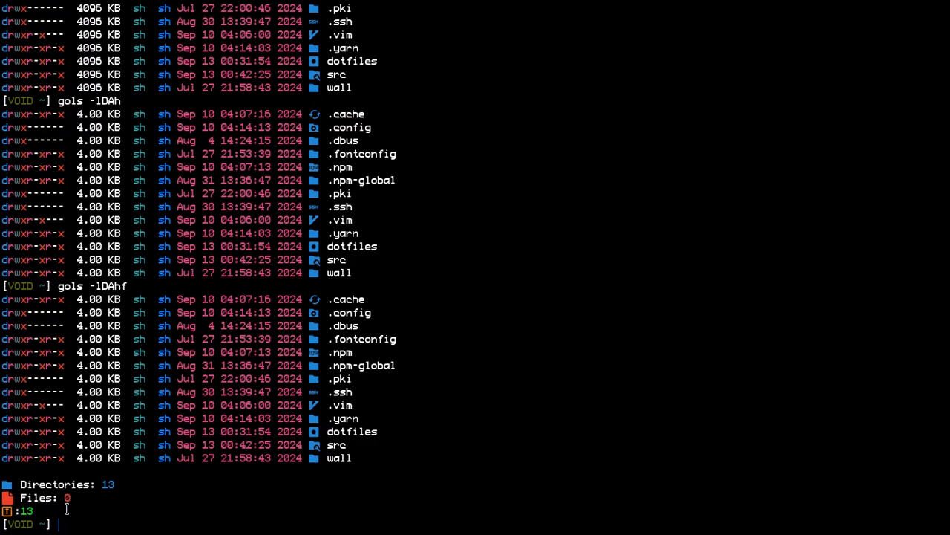
pyautogui.write('gols -1DAhf')
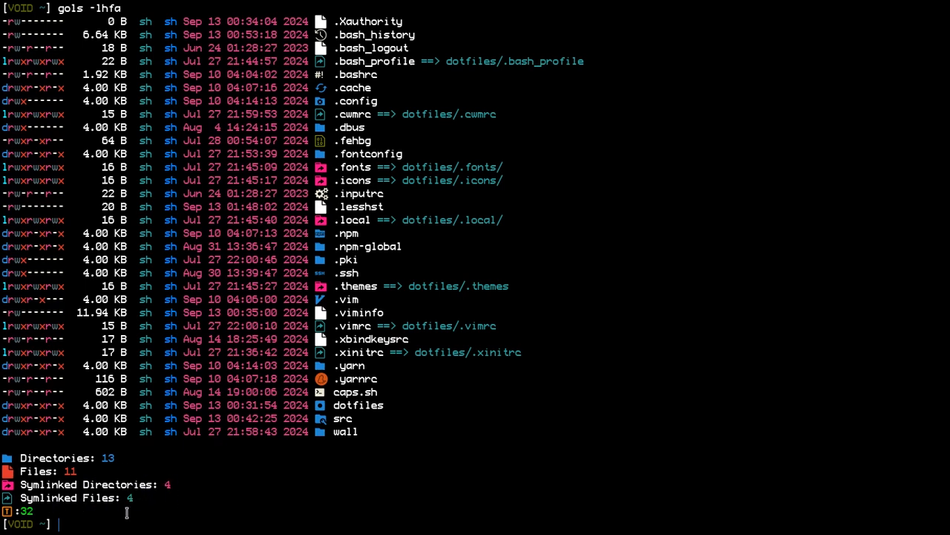
pyautogui.moveTo(110, 493)
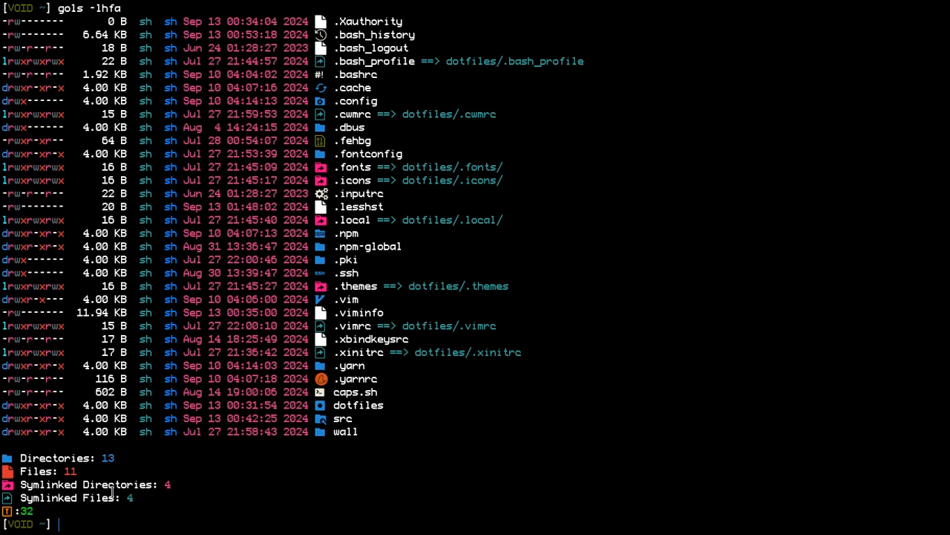
pyautogui.moveTo(339, 493)
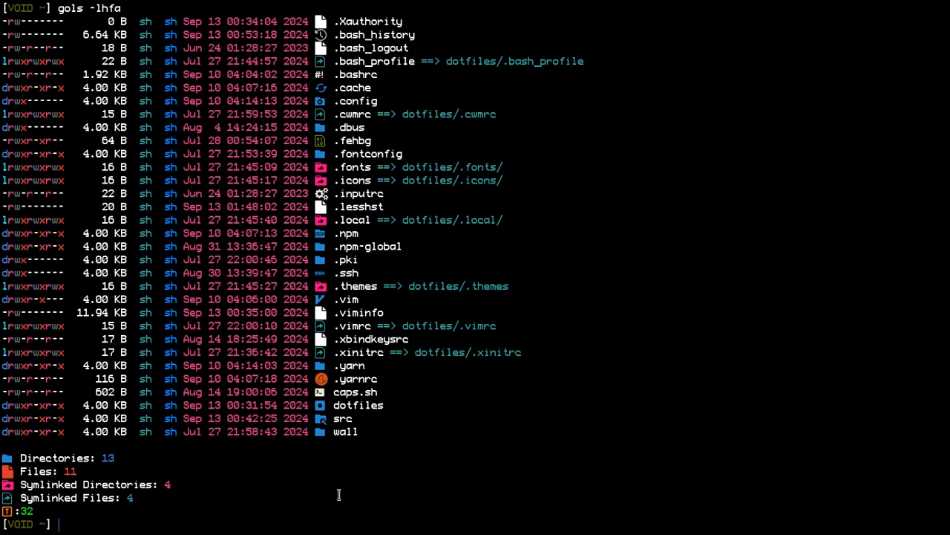
# Start editing gols -lhfa into an -e command, then cancel it with Ctrl+C.
pyautogui.write('gols -lhfa')
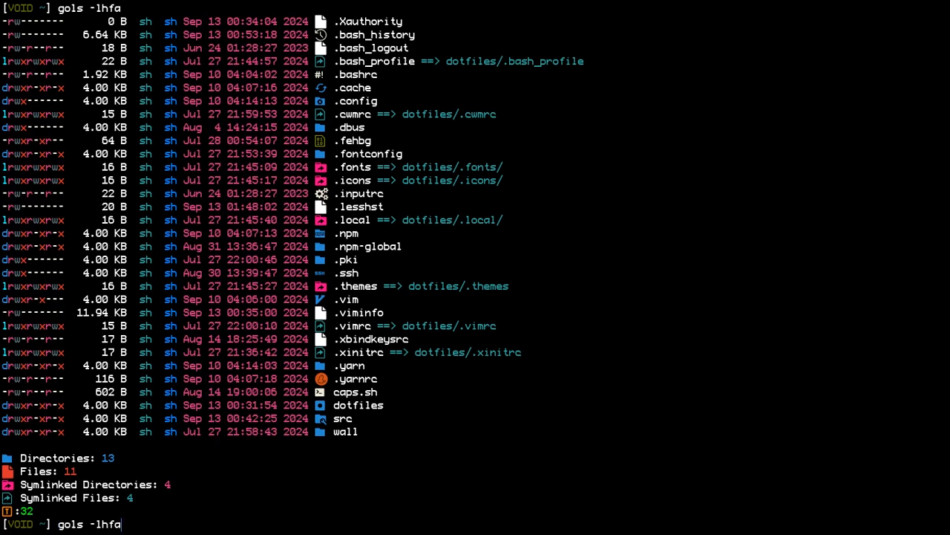
pyautogui.press('BackSpace')
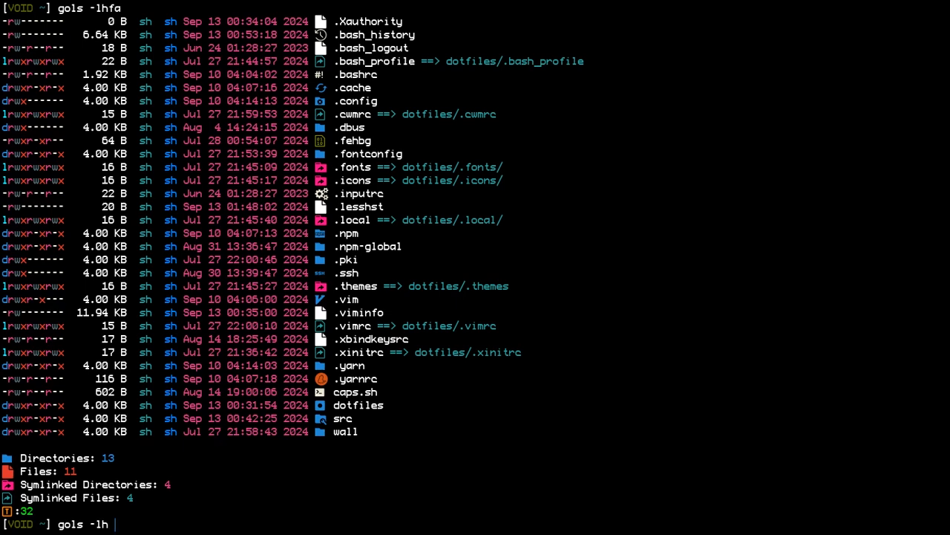
pyautogui.write('e')
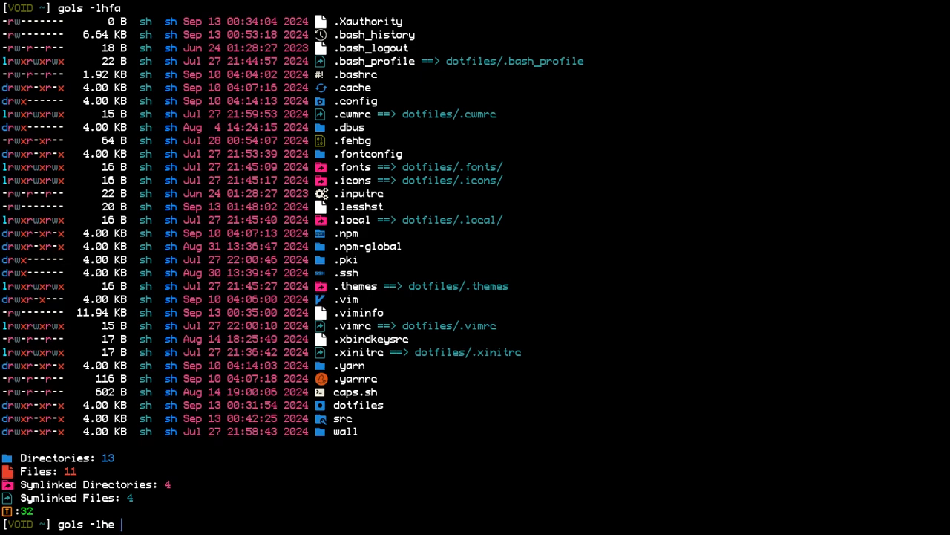
pyautogui.press('ctrl+c')
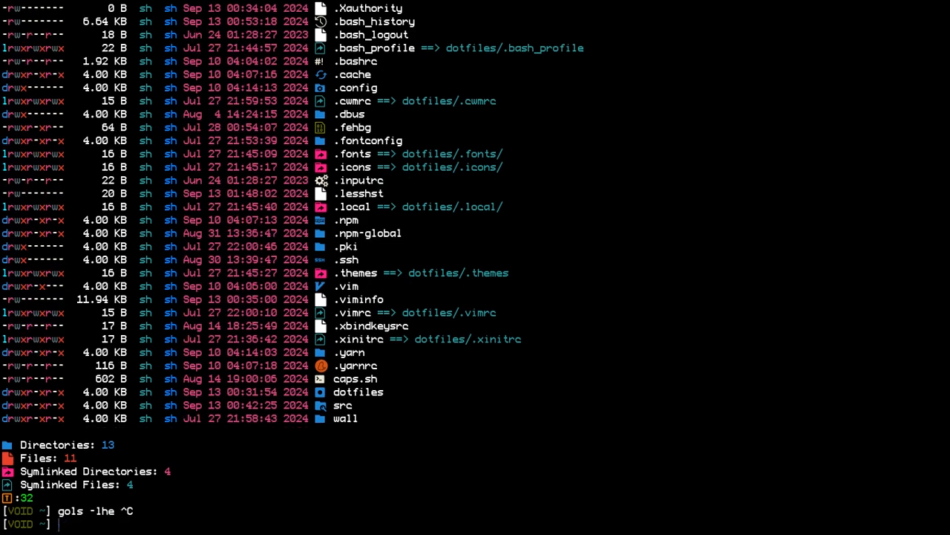
# Run gols -l dotfiles/, then gols -lx txt dotfiles/ to leave out list.txt and other txt files.
pyautogui.write('gols')
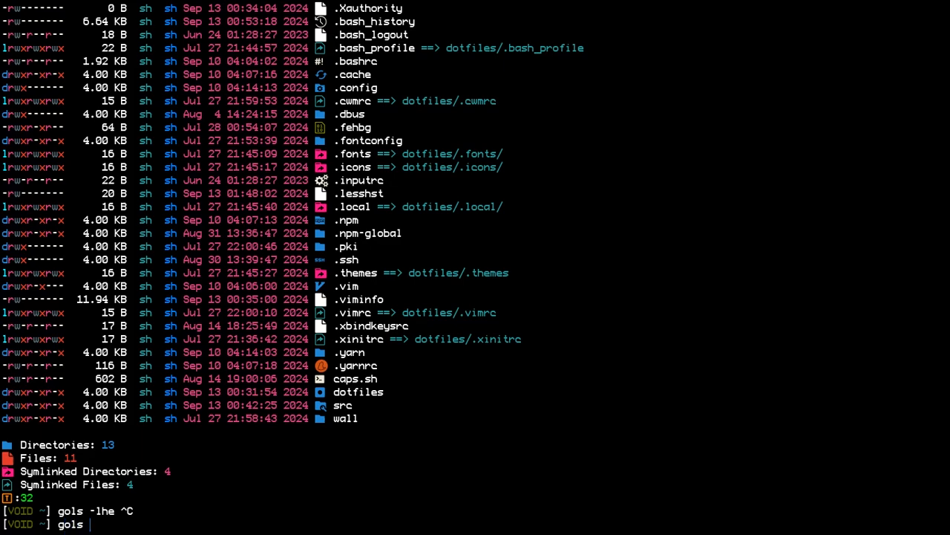
pyautogui.write('-1 dotfiles/')
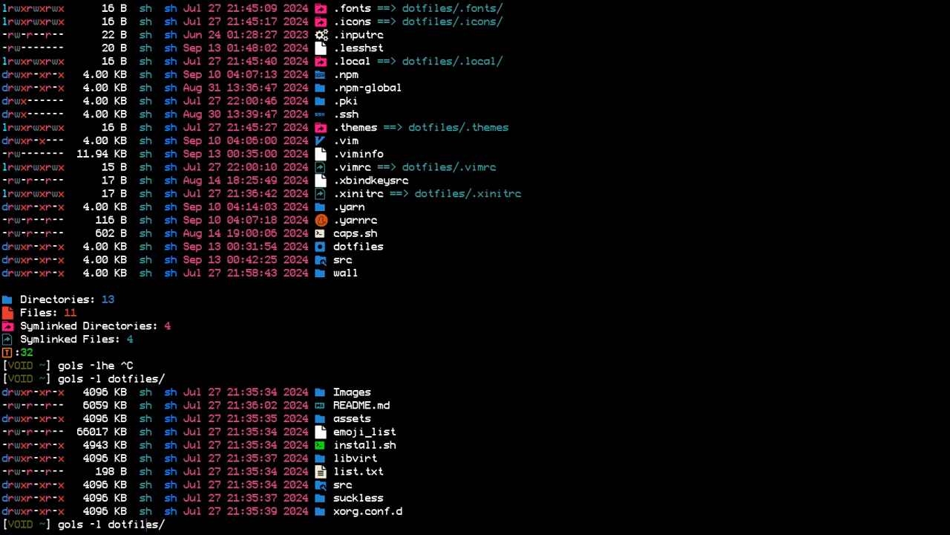
pyautogui.write('le')
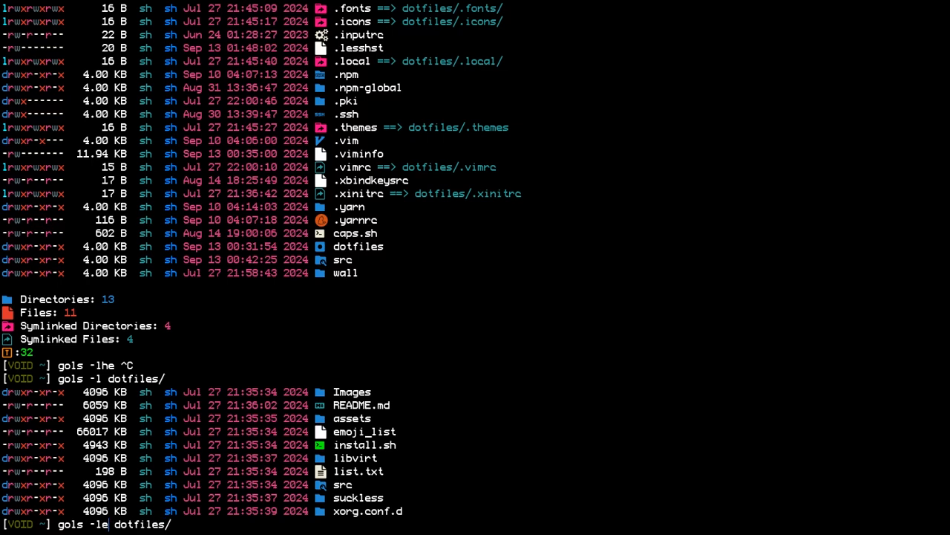
pyautogui.write('t')
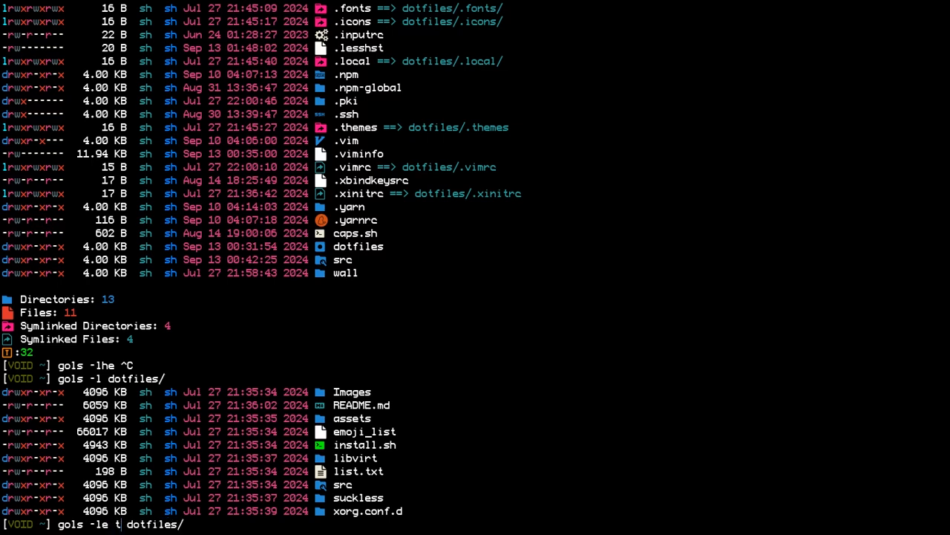
pyautogui.write('xt,')
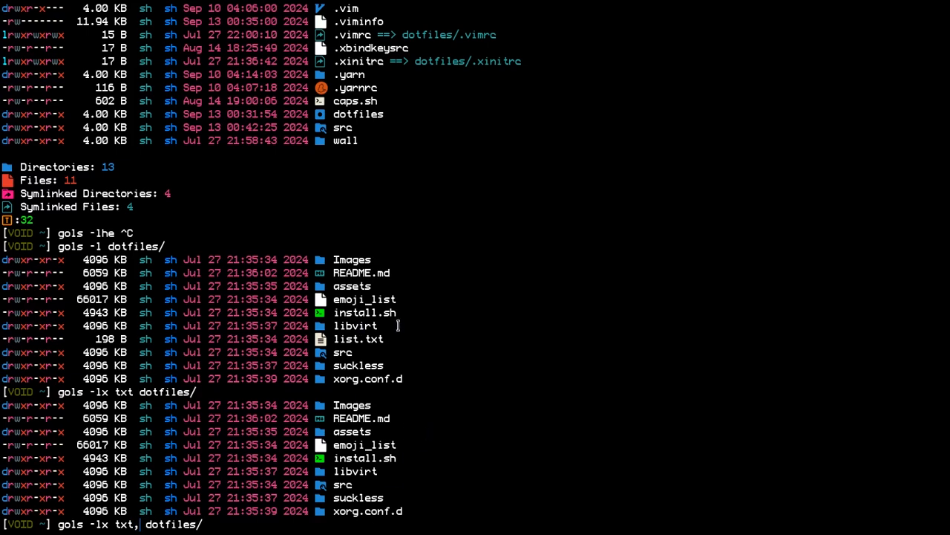
pyautogui.moveTo(407, 319)
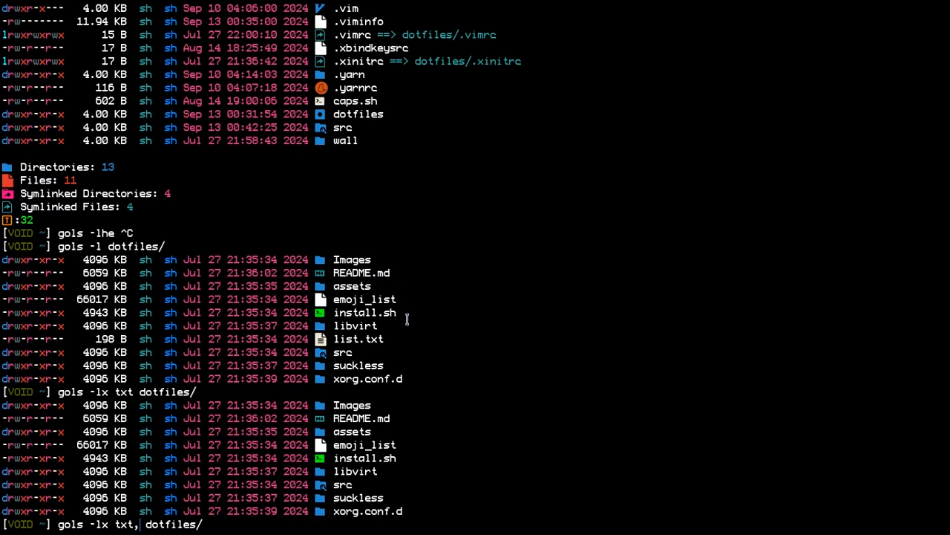
# Run gols -lx txt,sh,md dotfiles/, then -le txt,sh,md, -le txt,sh and -lhe txt,sh listings.
pyautogui.write('sh;')
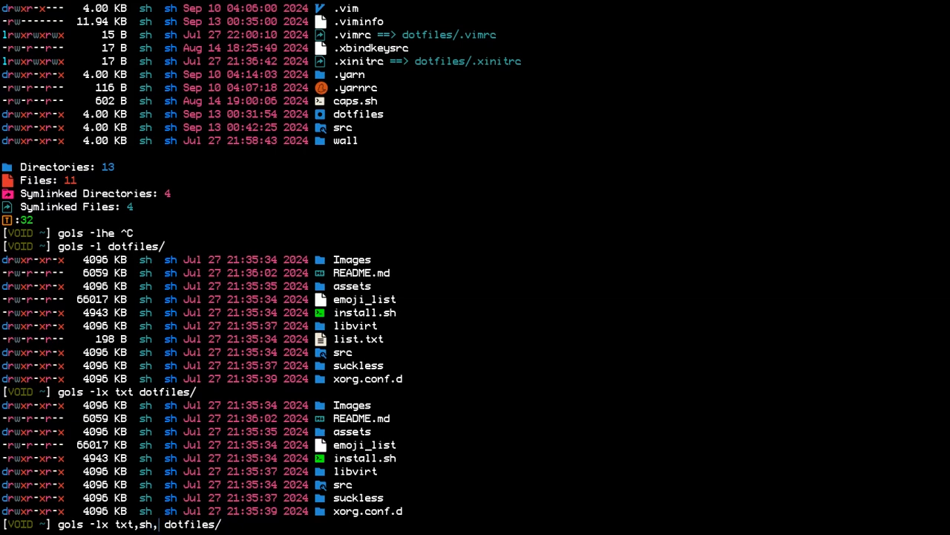
pyautogui.write('md')
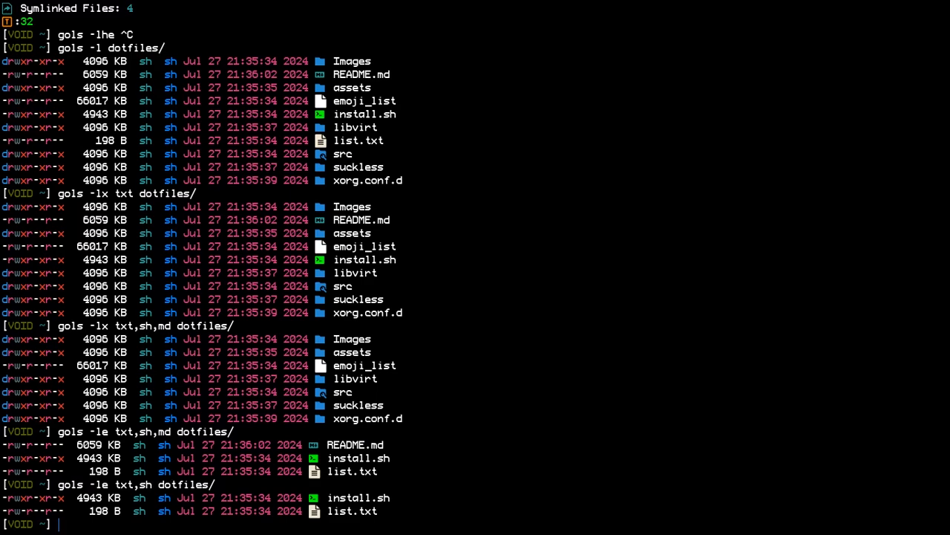
pyautogui.write('gols -le txt,sh dotfiles/')
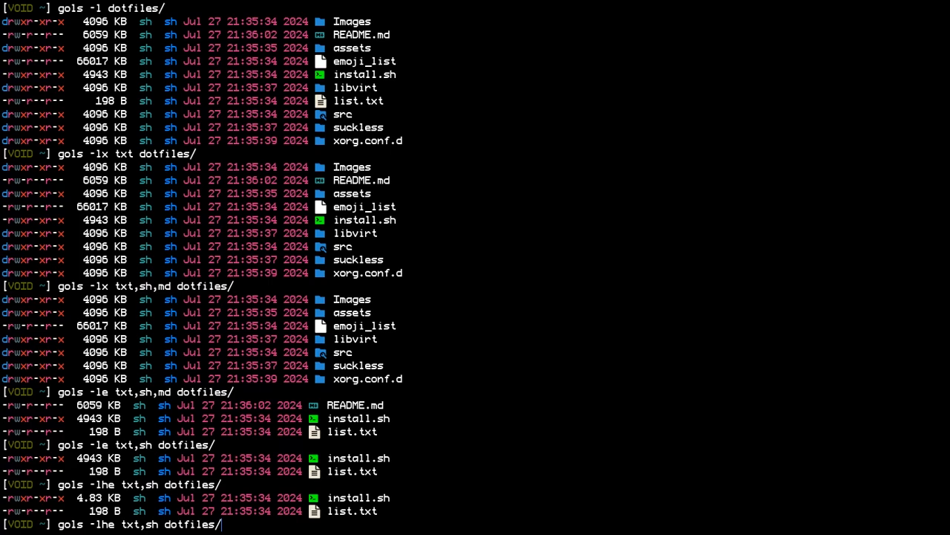
# Discard the recalled command and list /var/service/ with gols -lh readable sizes.
pyautogui.press('ctrl+c')
pyautogui.write('gols -')
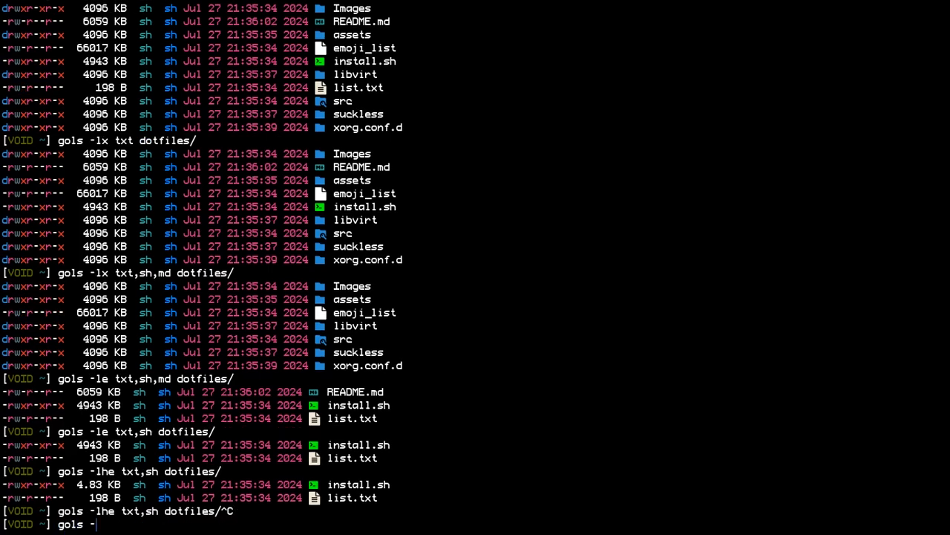
pyautogui.write('1h')
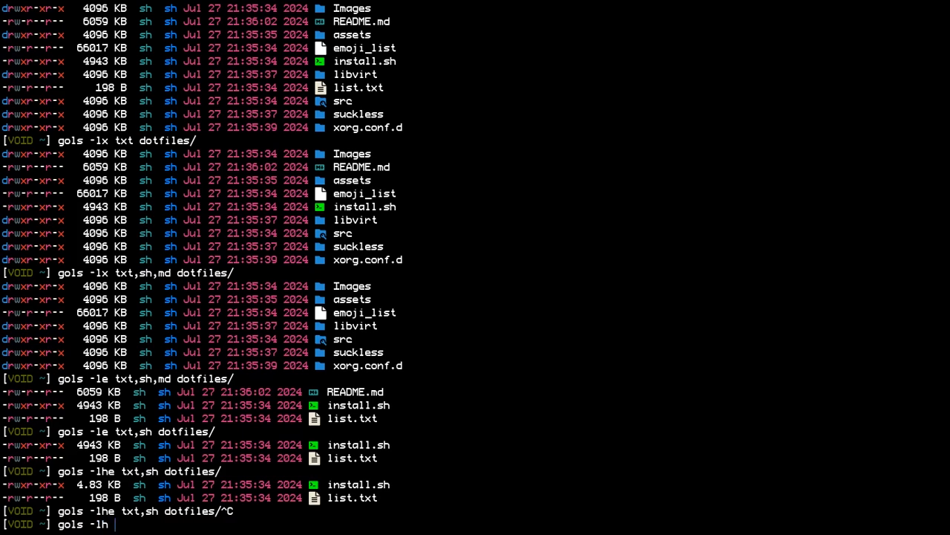
pyautogui.write('/var/service/')
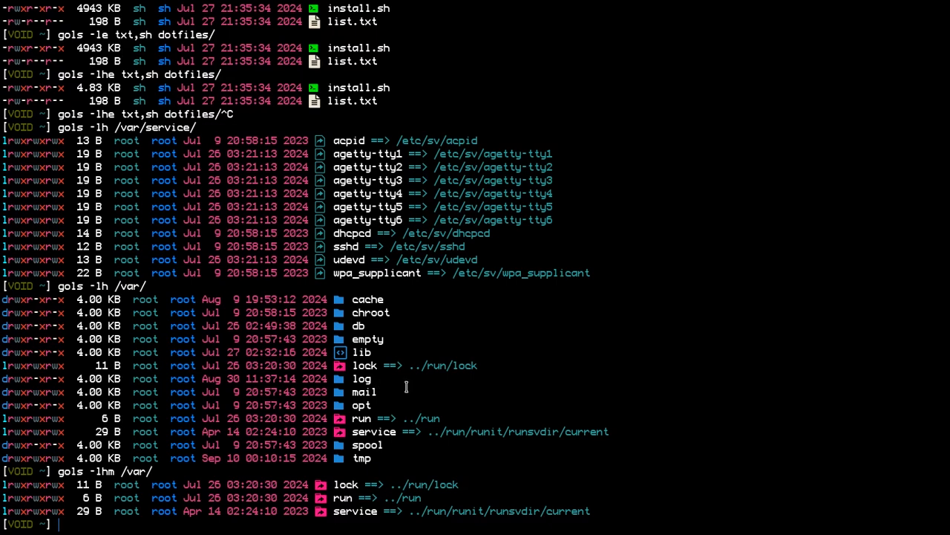
pyautogui.moveTo(386, 452)
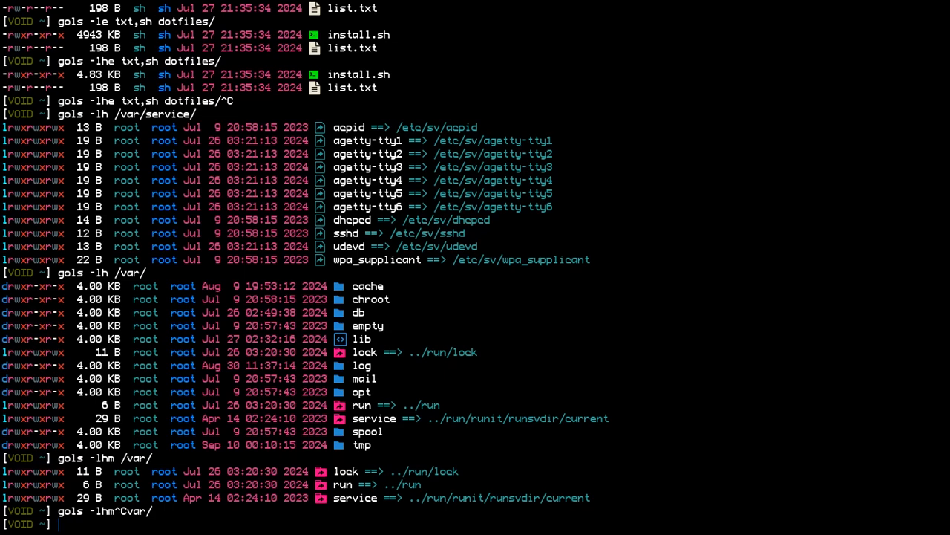
# List the home folder with gols -lh, then with gols -lha to include hidden files.
pyautogui.write('gols -1h')
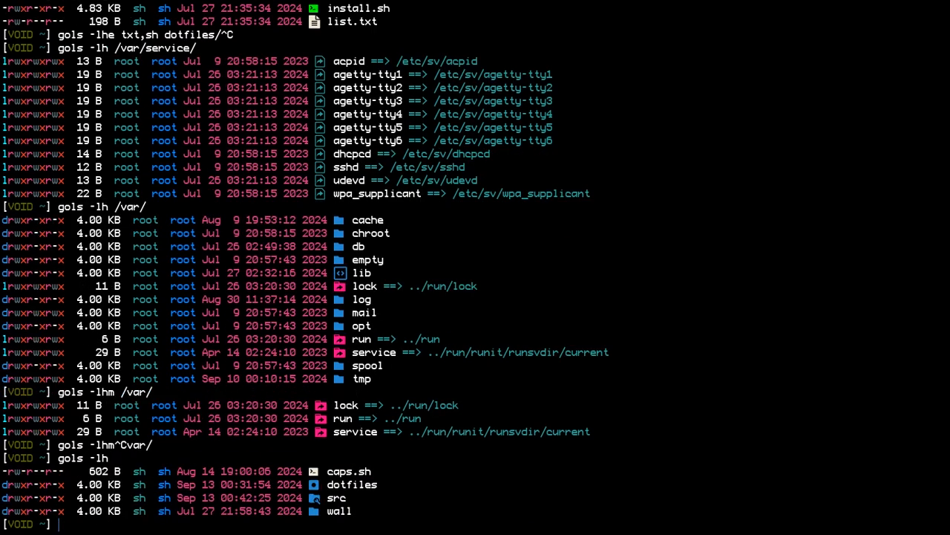
pyautogui.write('gols -lha')
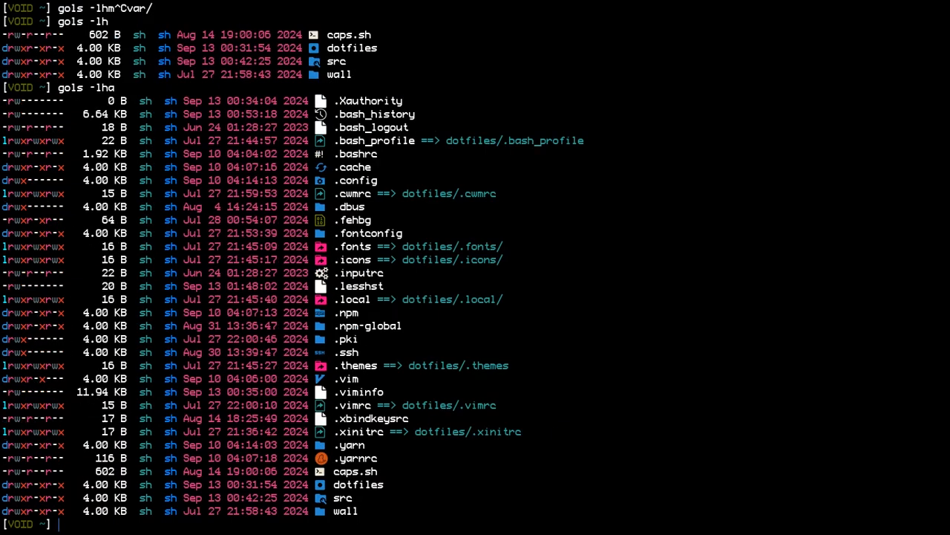